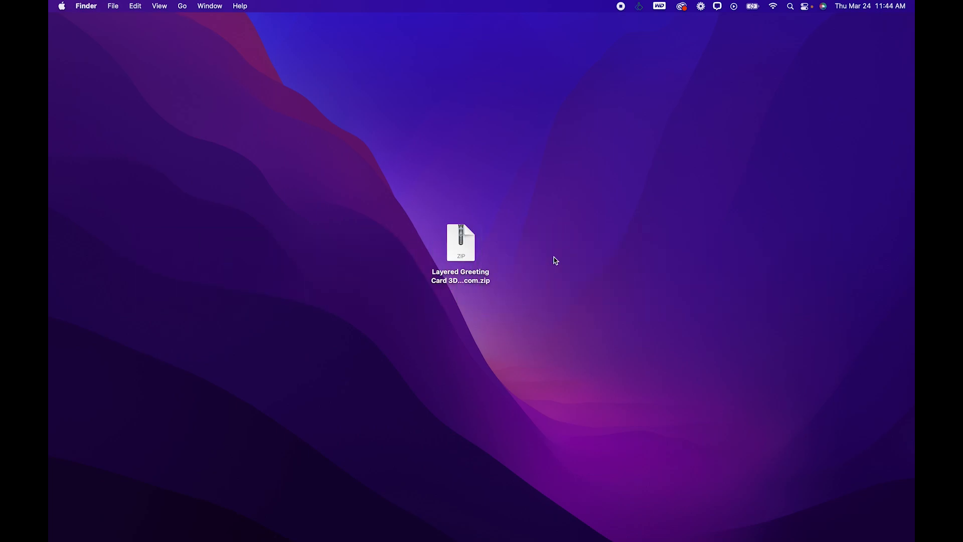
mouse_move(459, 247)
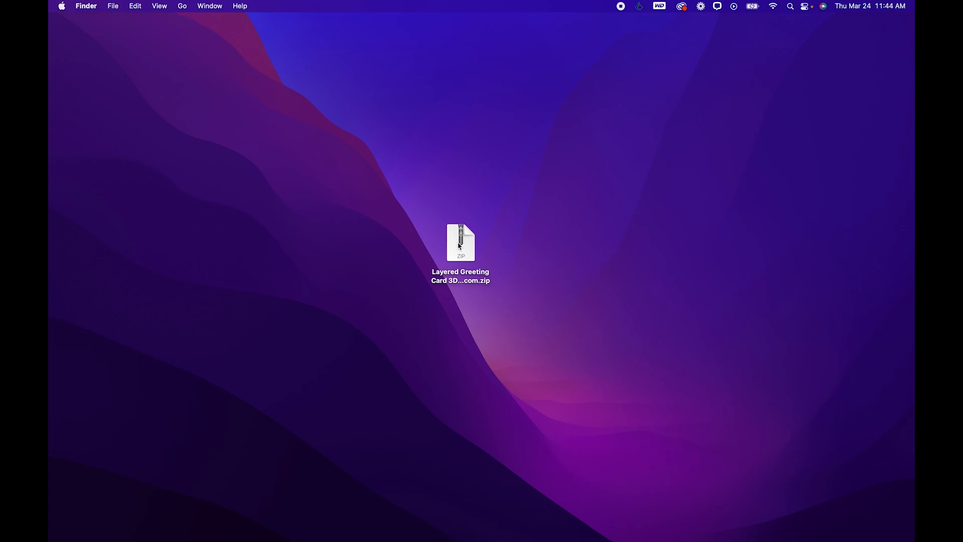
mouse_move(459, 263)
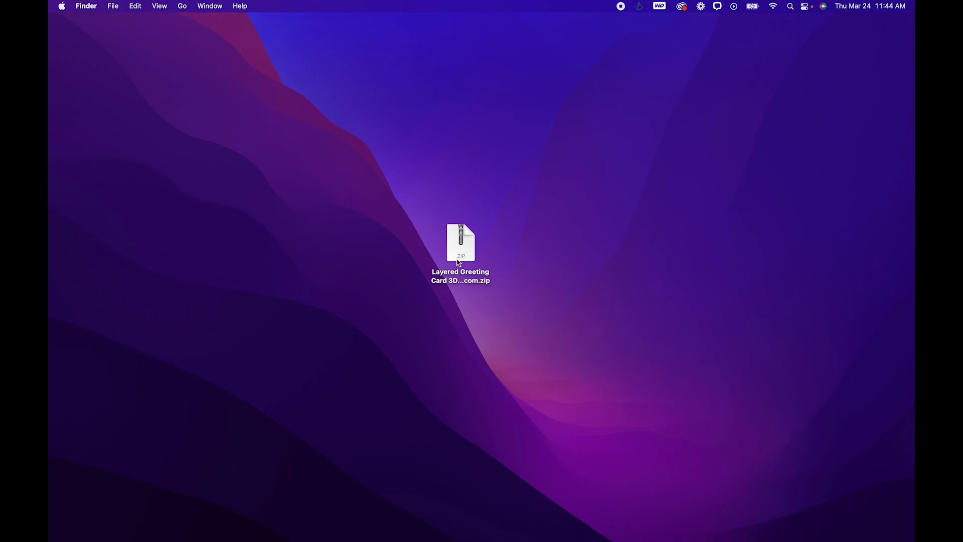
mouse_move(488, 263)
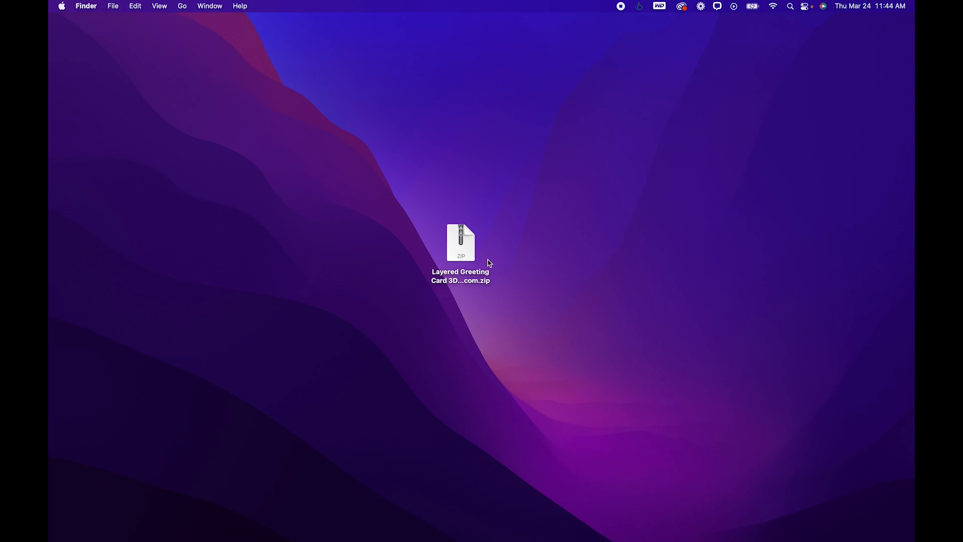
mouse_move(481, 214)
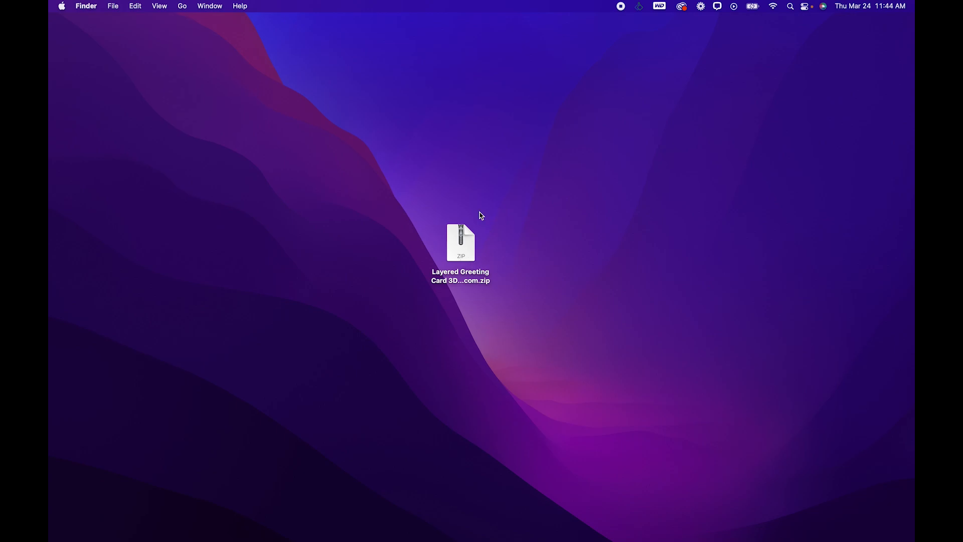
mouse_move(514, 279)
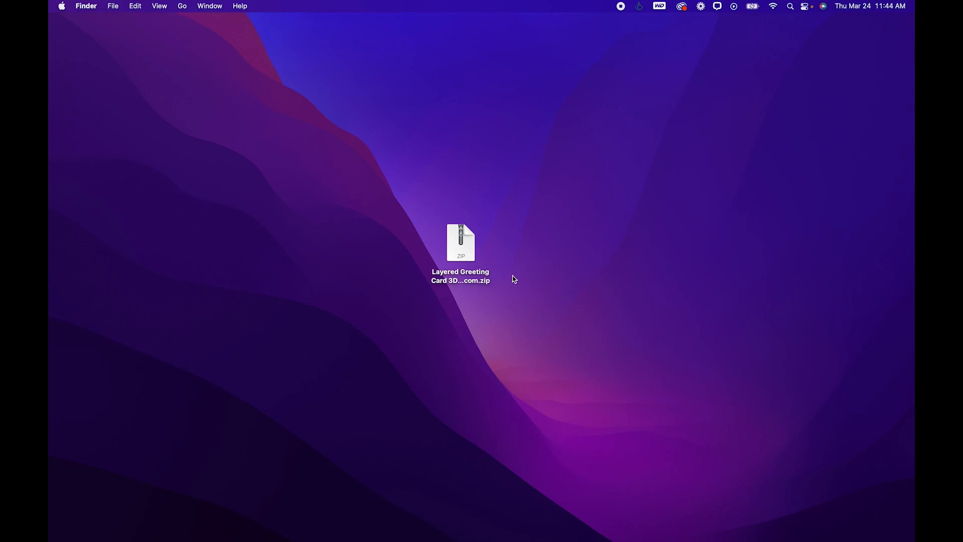
mouse_move(509, 262)
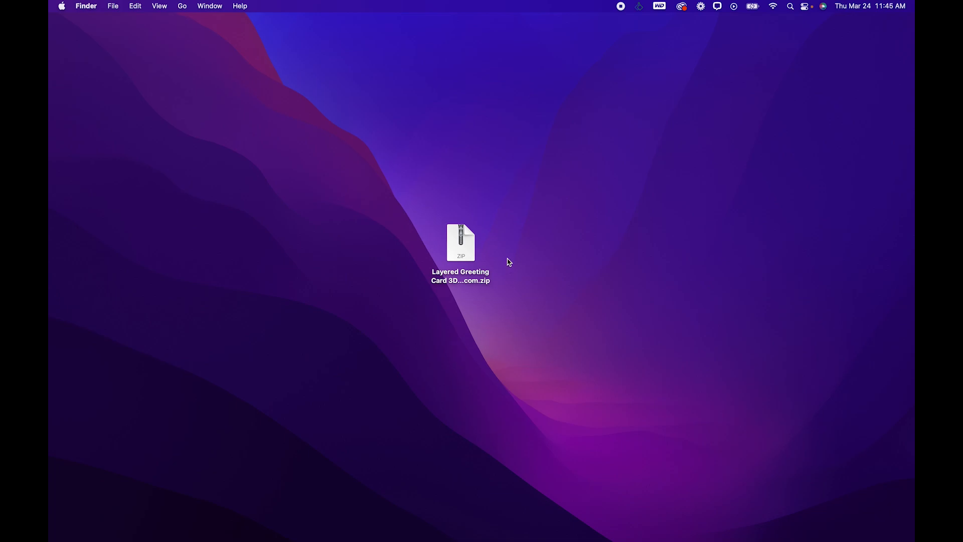
- Extract the Layered Greeting Card zip on the desktop and select the resulting 3DSVG.com folder
left_click(460, 243)
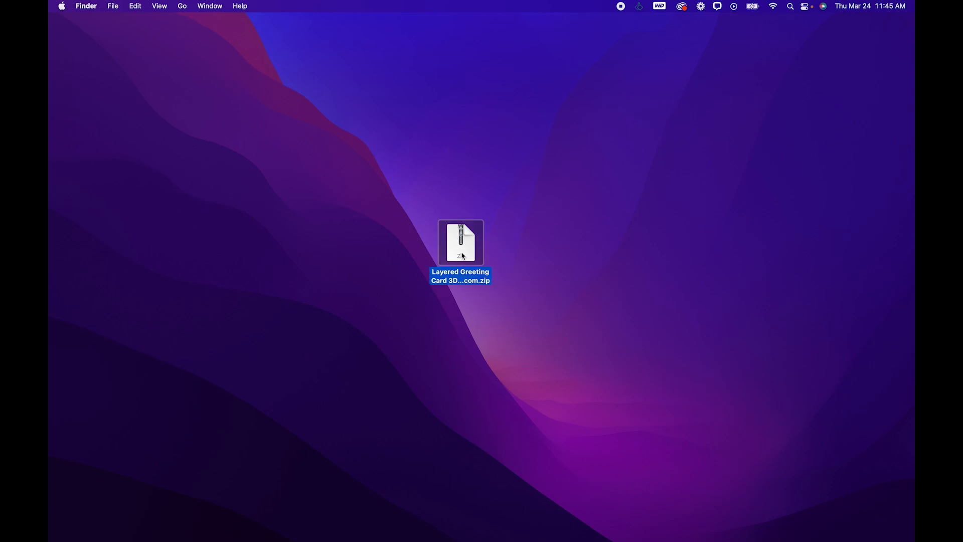
double_click(460, 241)
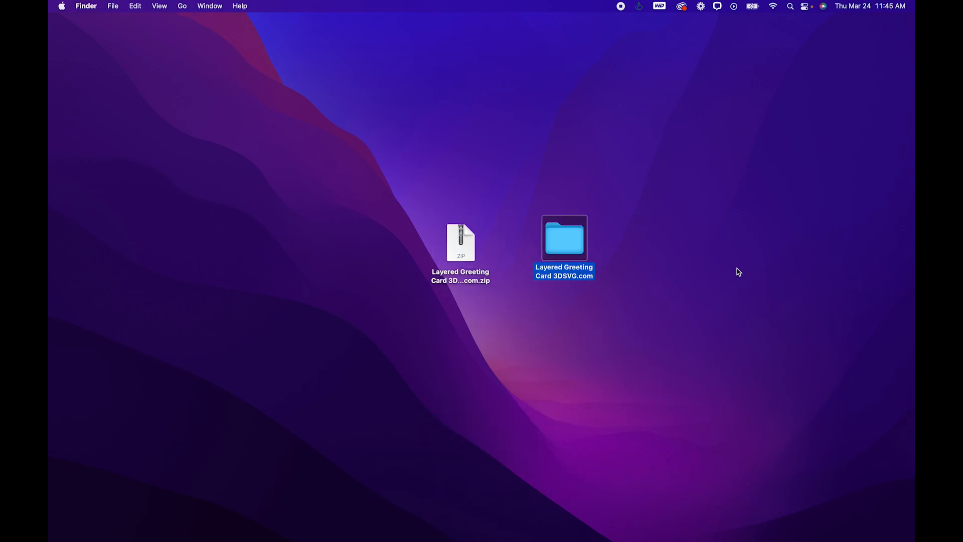
mouse_move(704, 272)
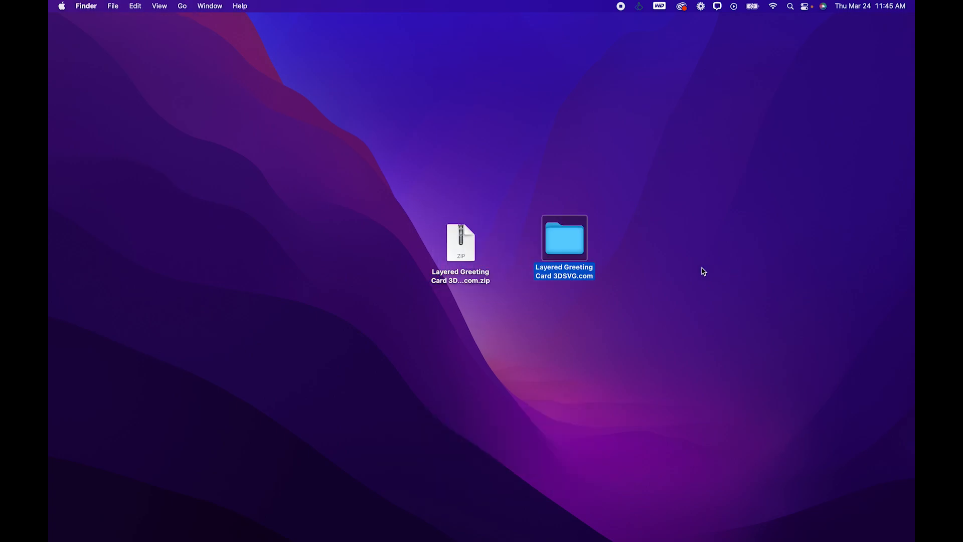
left_click(681, 272)
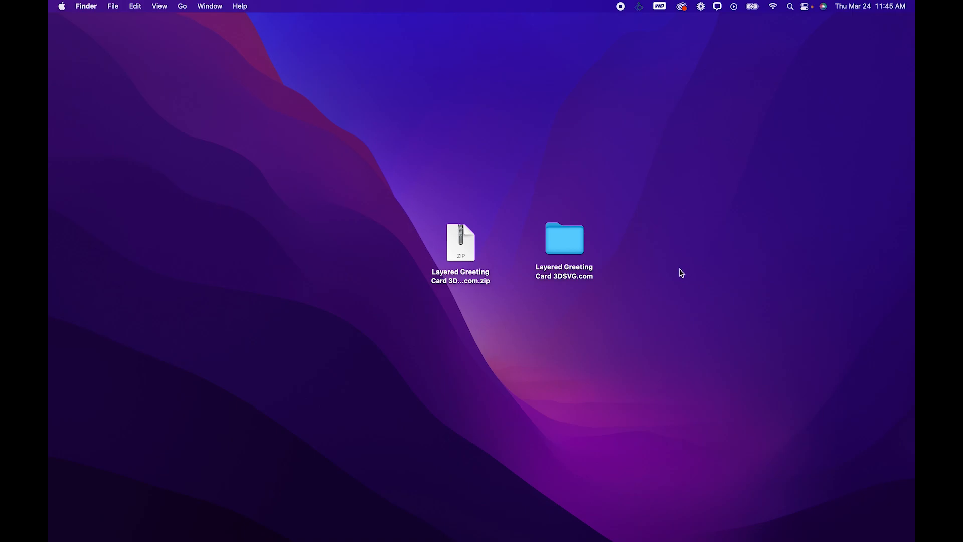
mouse_move(460, 248)
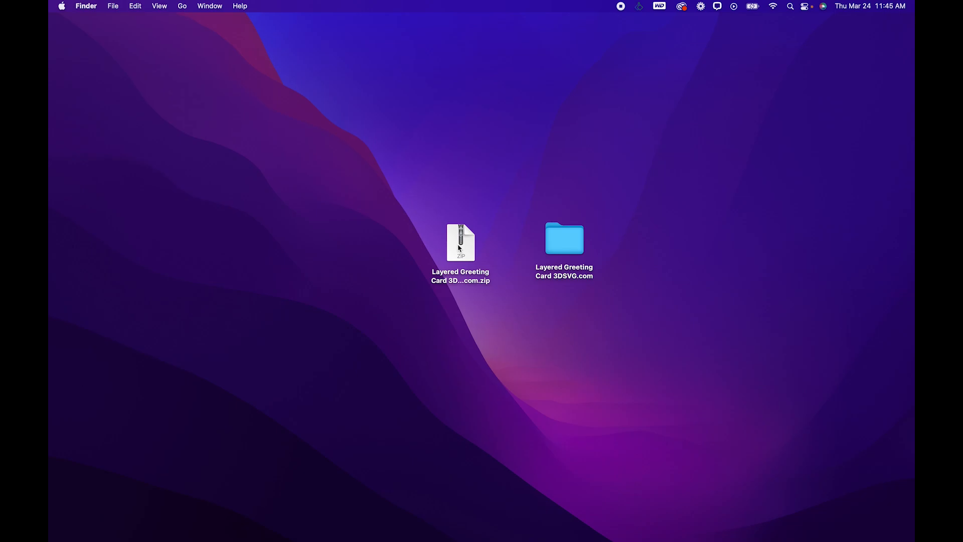
mouse_move(666, 269)
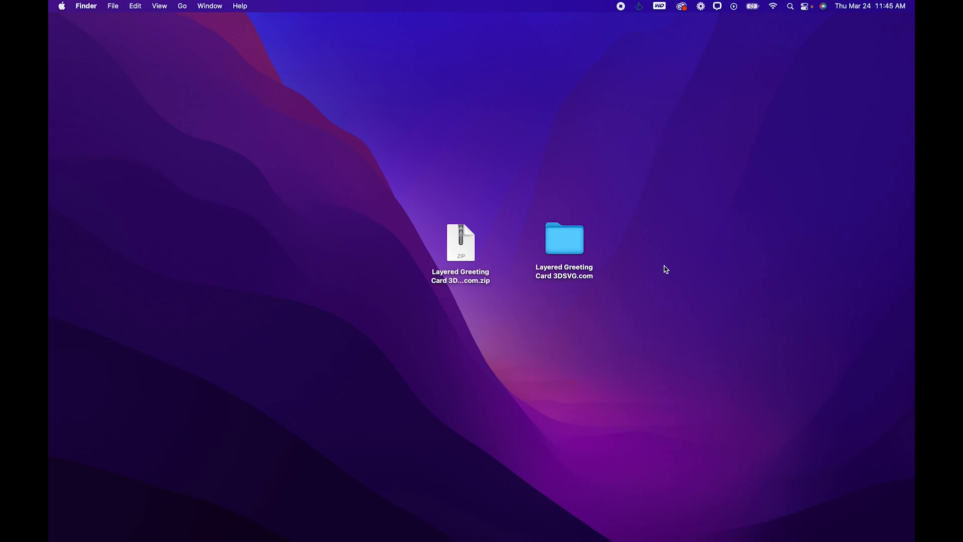
left_click(563, 239)
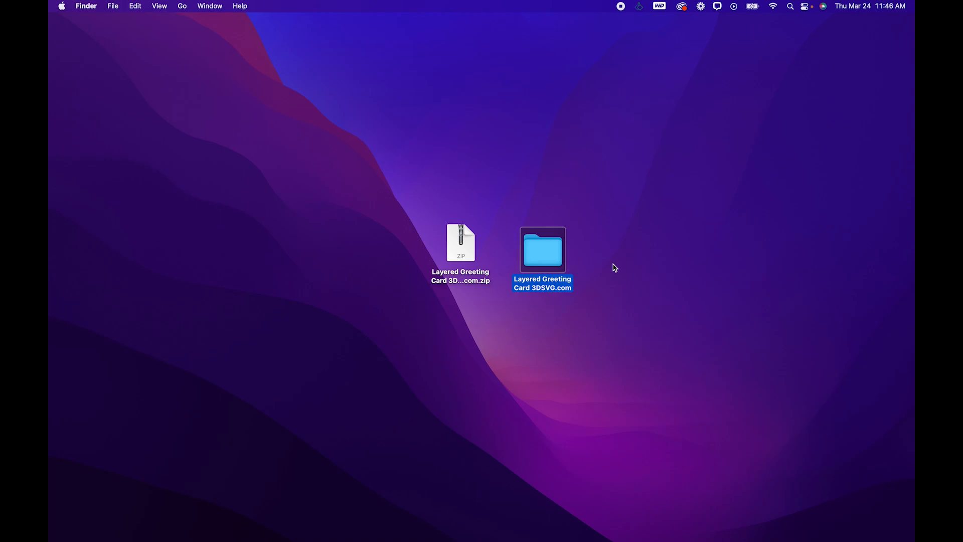
mouse_move(572, 246)
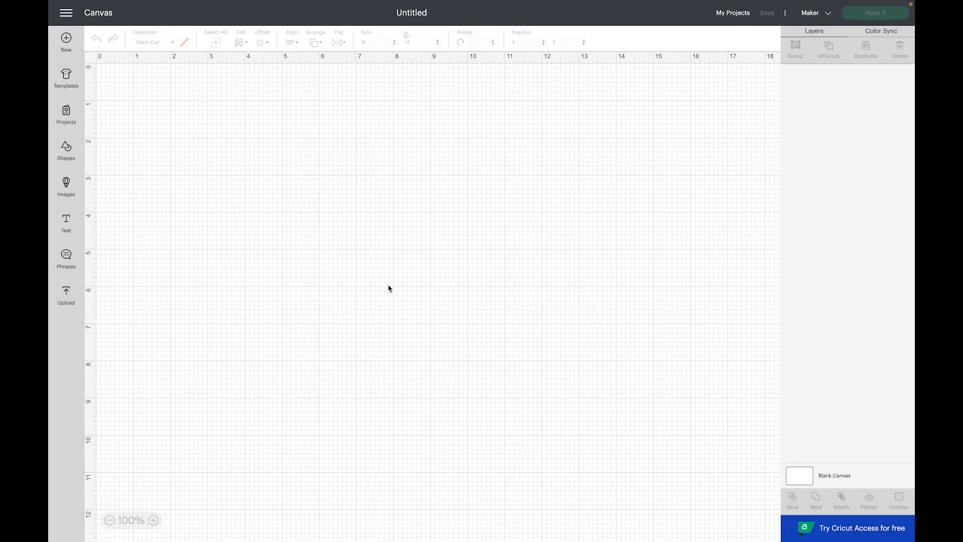
mouse_move(364, 288)
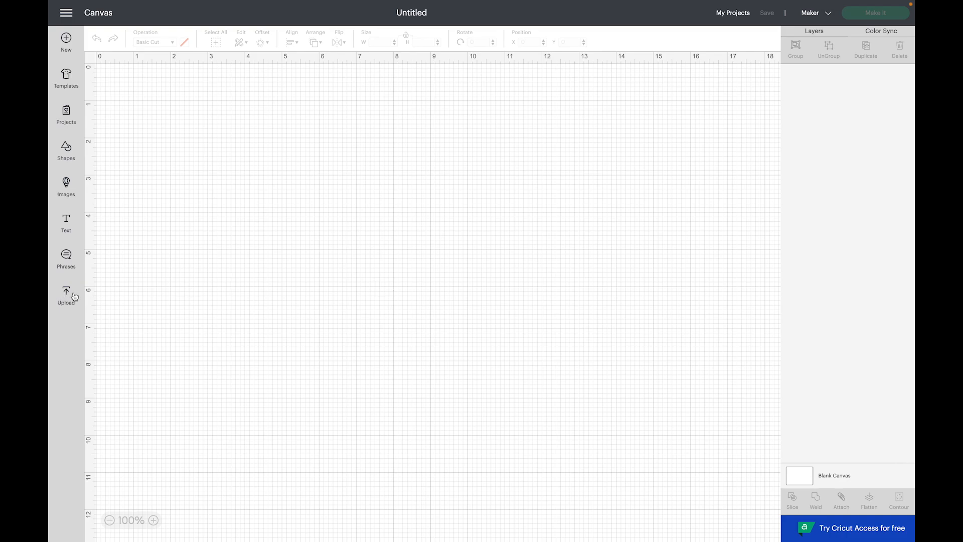
- Start an image upload from the blank canvas, reaching the drag & drop / Browse page
left_click(66, 294)
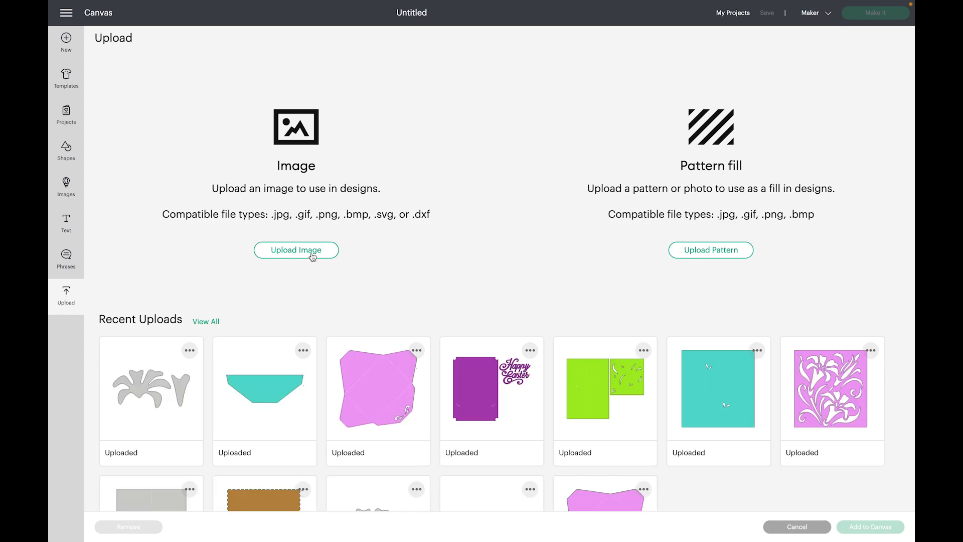
left_click(296, 250)
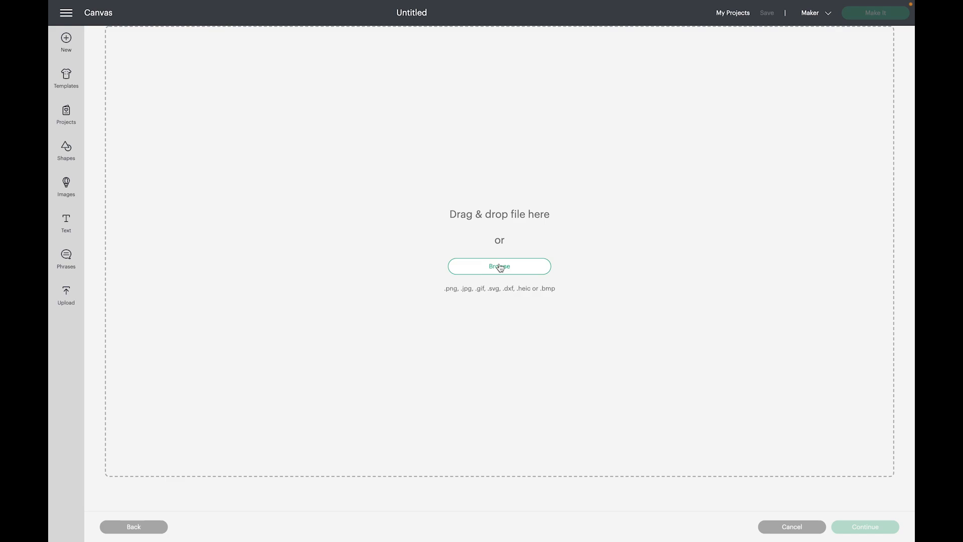
- Browse the computer and open the Layered Greeting Card 3DSVG.com folder from the Desktop
left_click(499, 266)
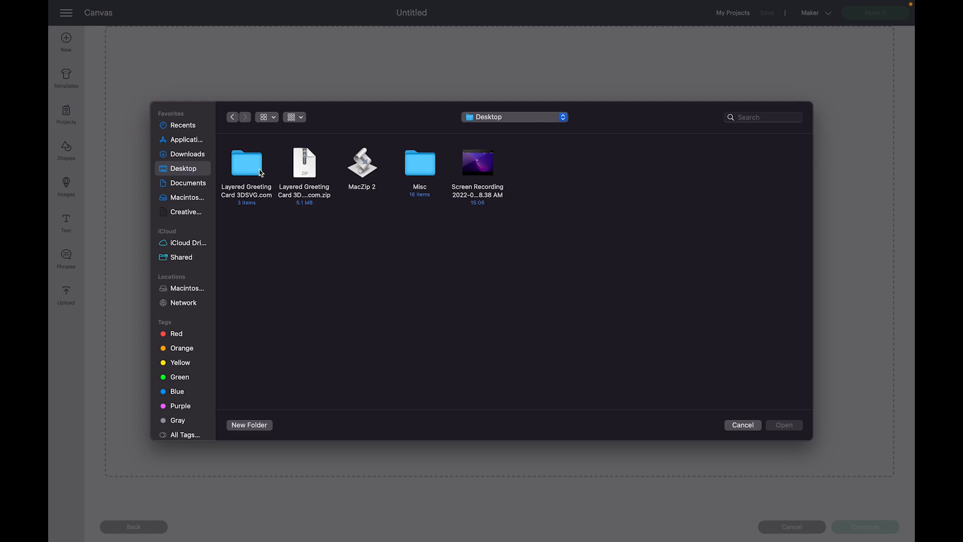
mouse_move(243, 166)
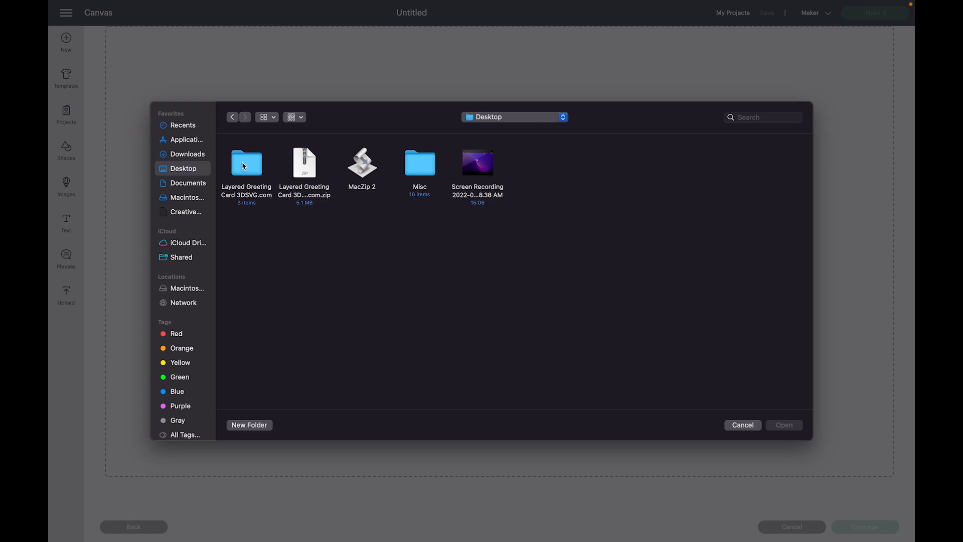
left_click(247, 163)
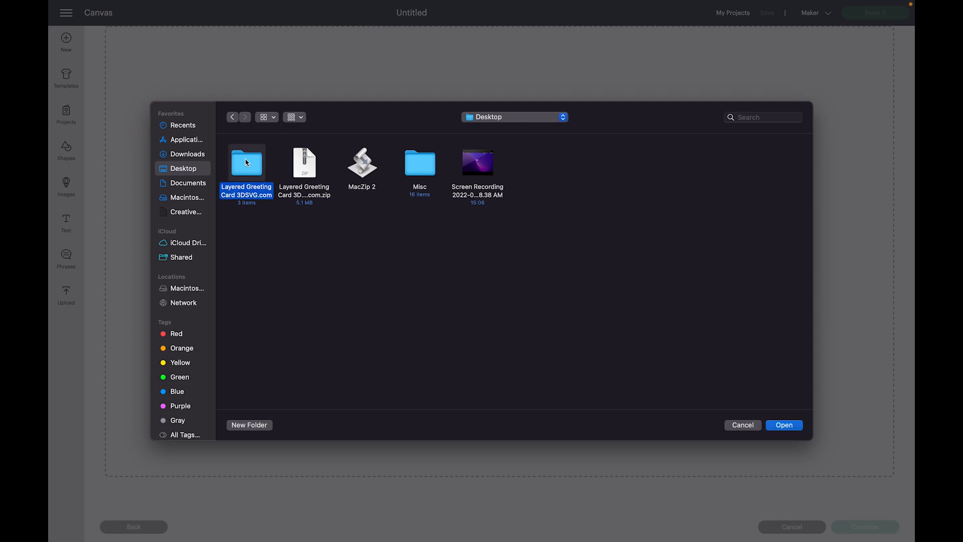
double_click(247, 162)
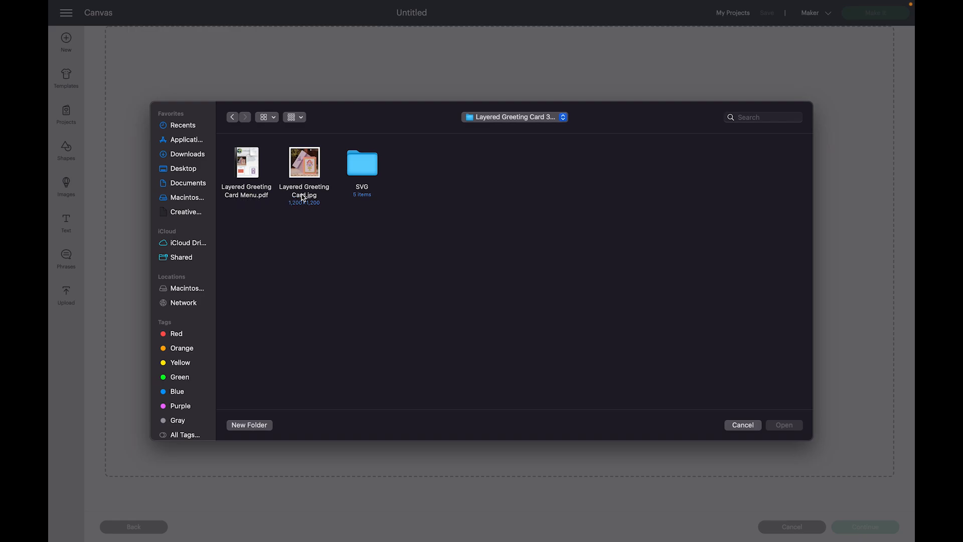
mouse_move(308, 196)
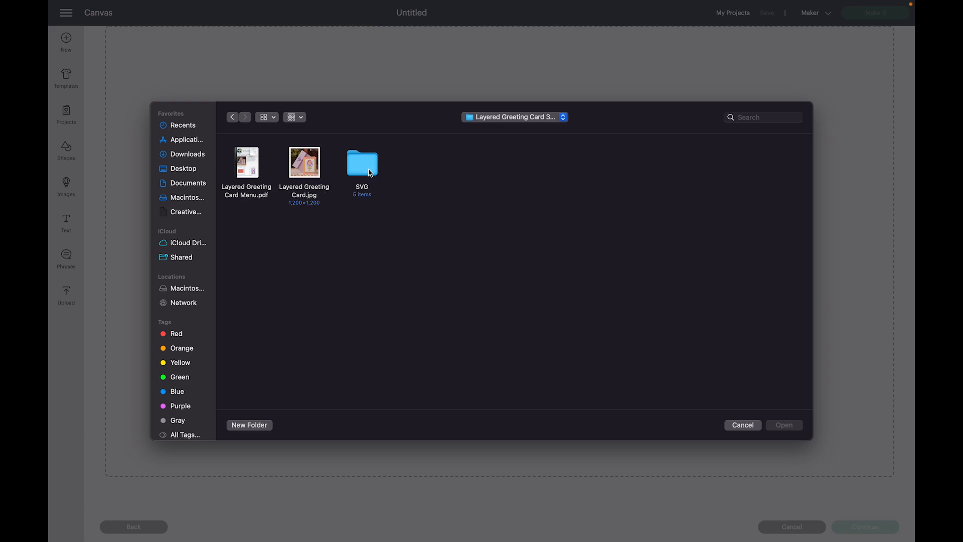
mouse_move(367, 165)
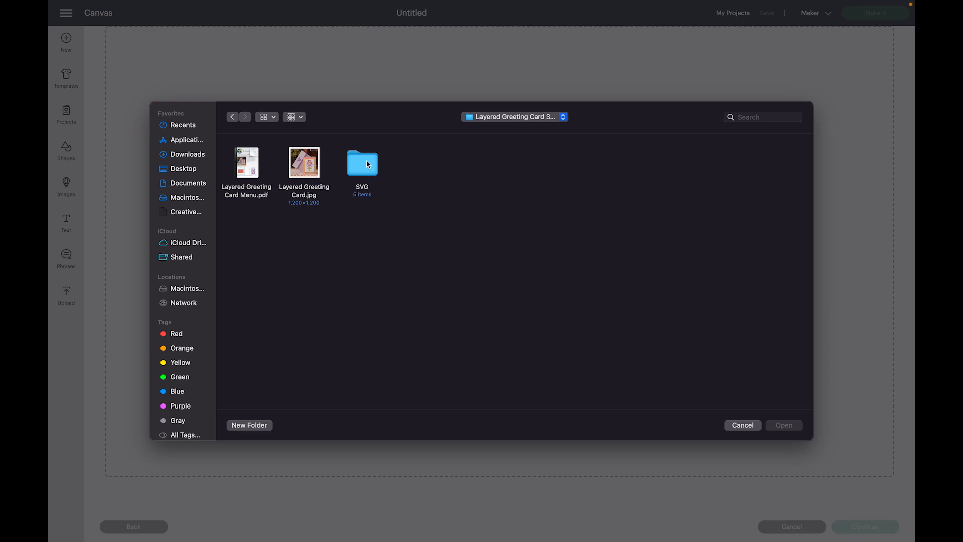
- Enter the SVG folder, look inside Extras, then go back to the SVG folder with the four layer files
double_click(362, 163)
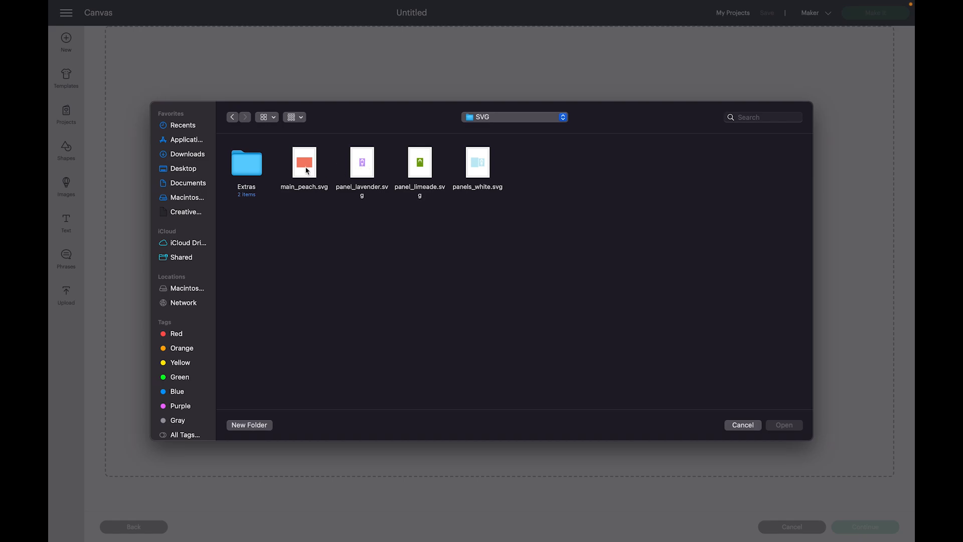
mouse_move(503, 171)
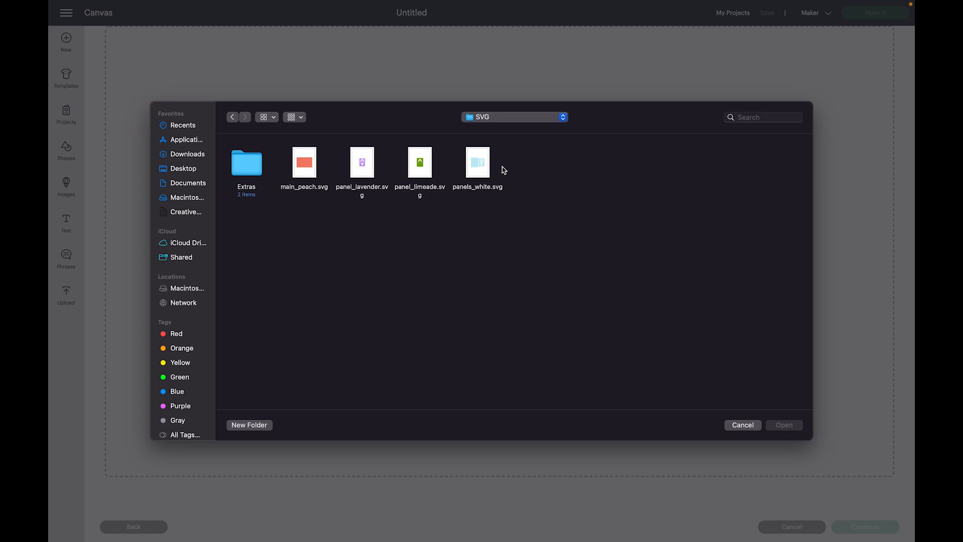
mouse_move(519, 199)
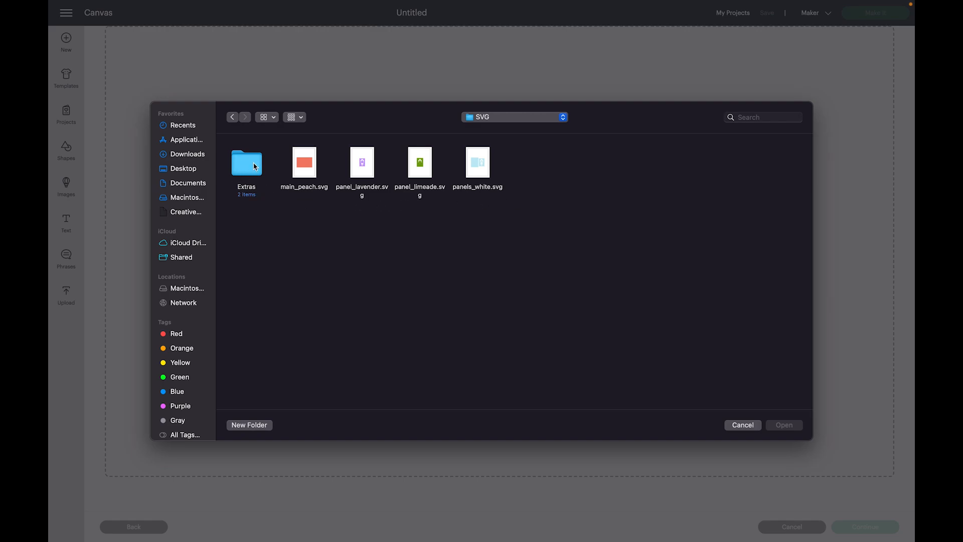
double_click(247, 163)
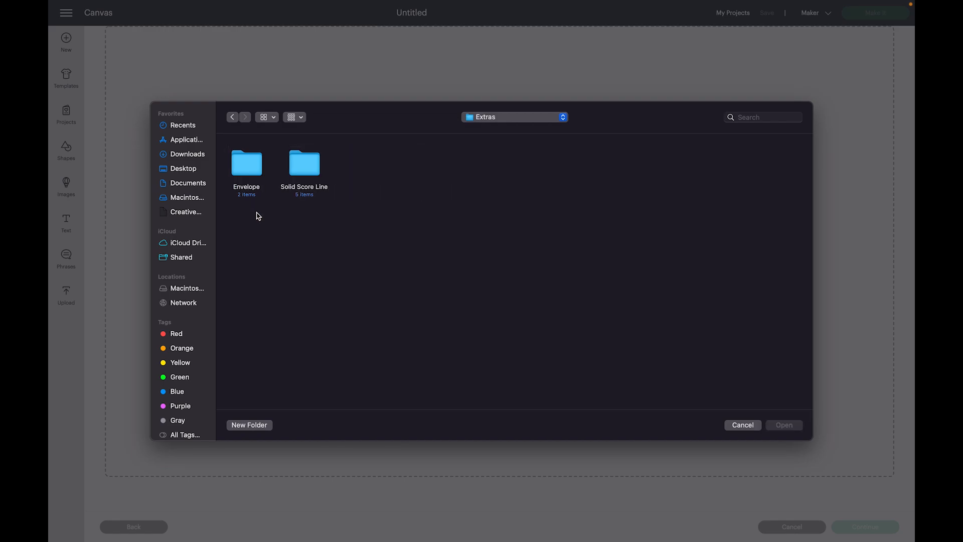
mouse_move(242, 170)
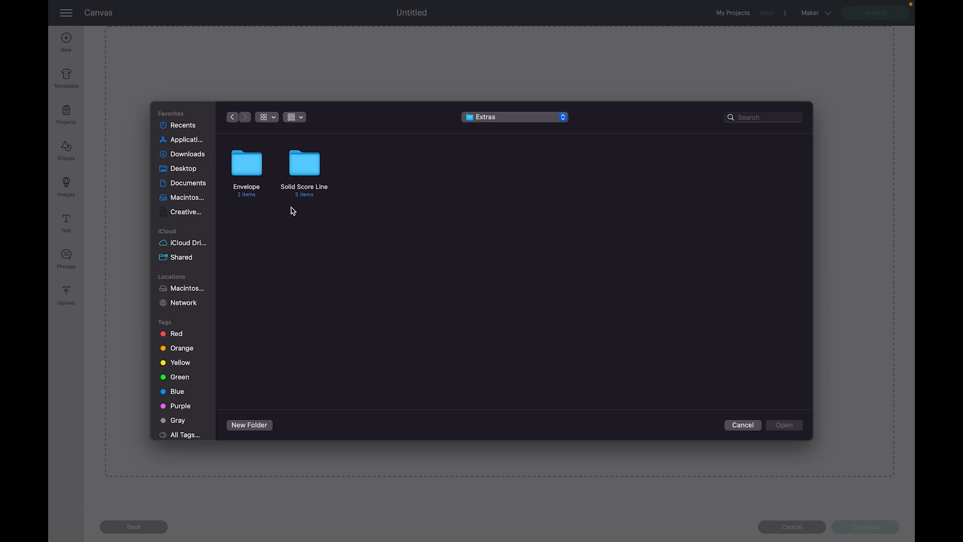
mouse_move(350, 172)
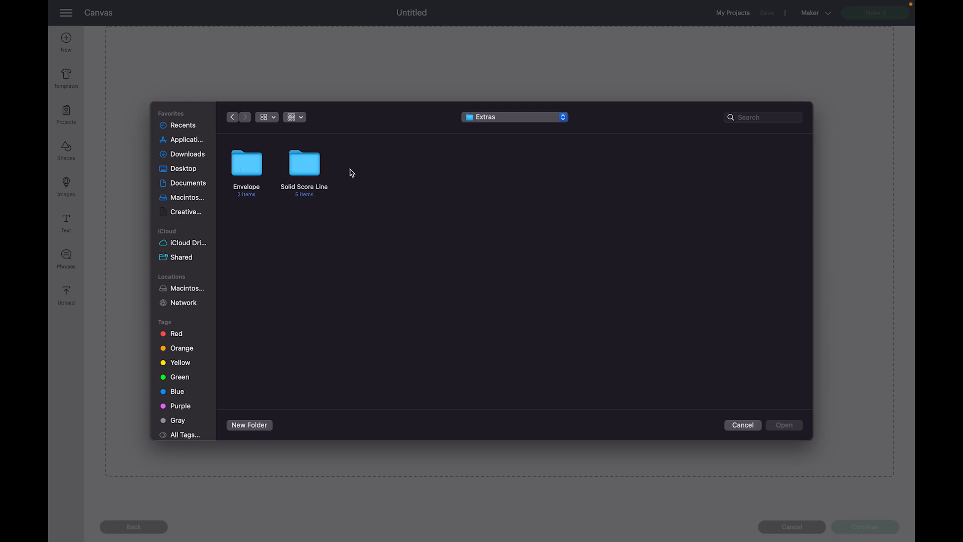
mouse_move(356, 173)
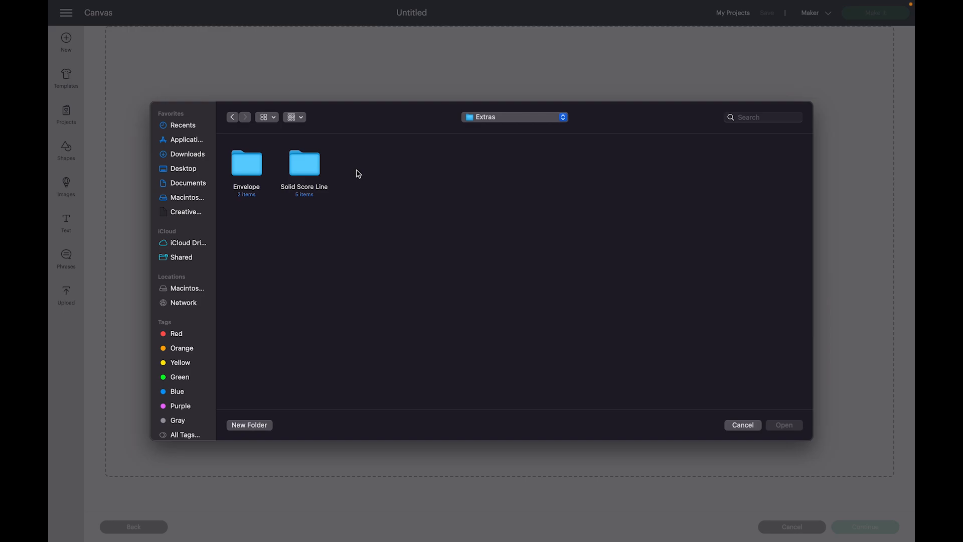
double_click(304, 163)
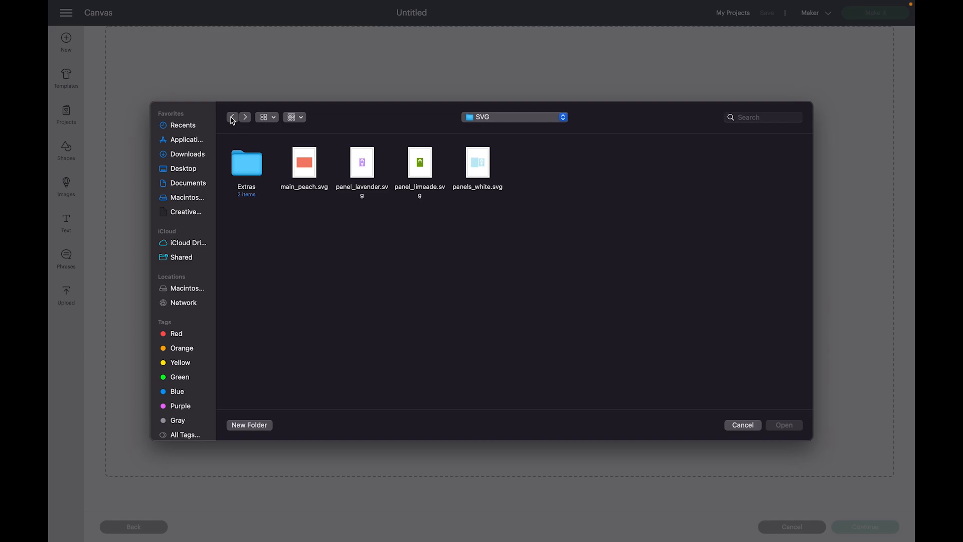
mouse_move(234, 121)
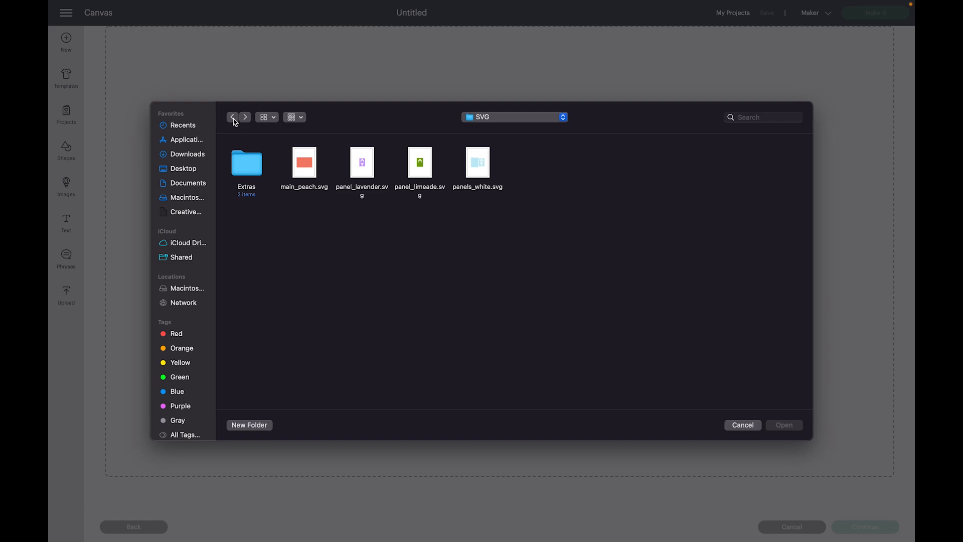
- Load main_peach.svg into the Prepare to Upload screen as main_peach
left_click(303, 163)
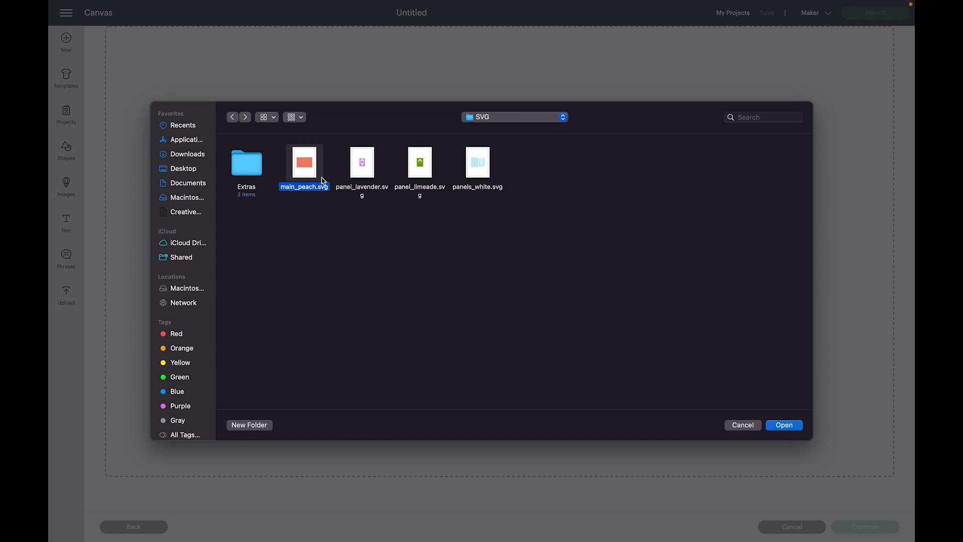
mouse_move(292, 165)
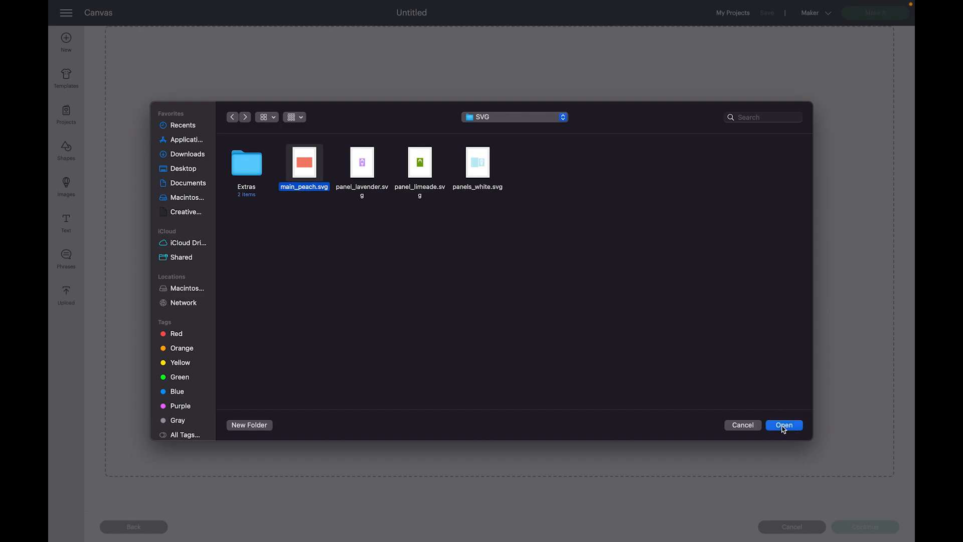
left_click(785, 424)
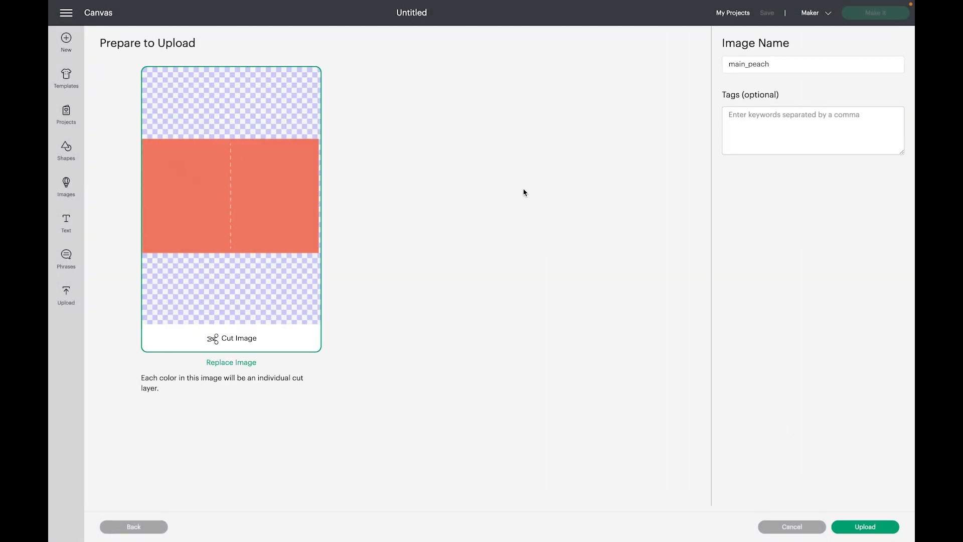
mouse_move(702, 333)
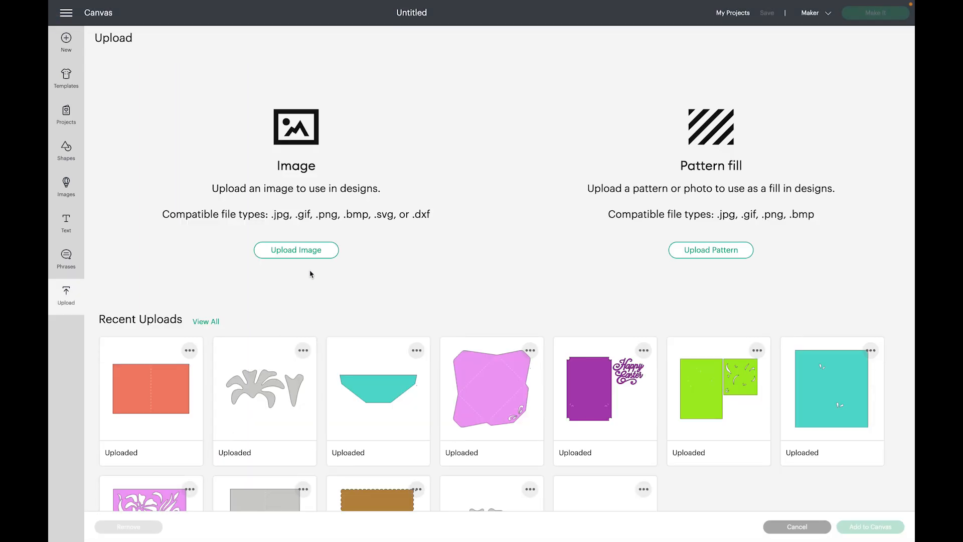
- Upload panel_lavender.svg and panel_limeade.svg to the recent uploads
left_click(295, 249)
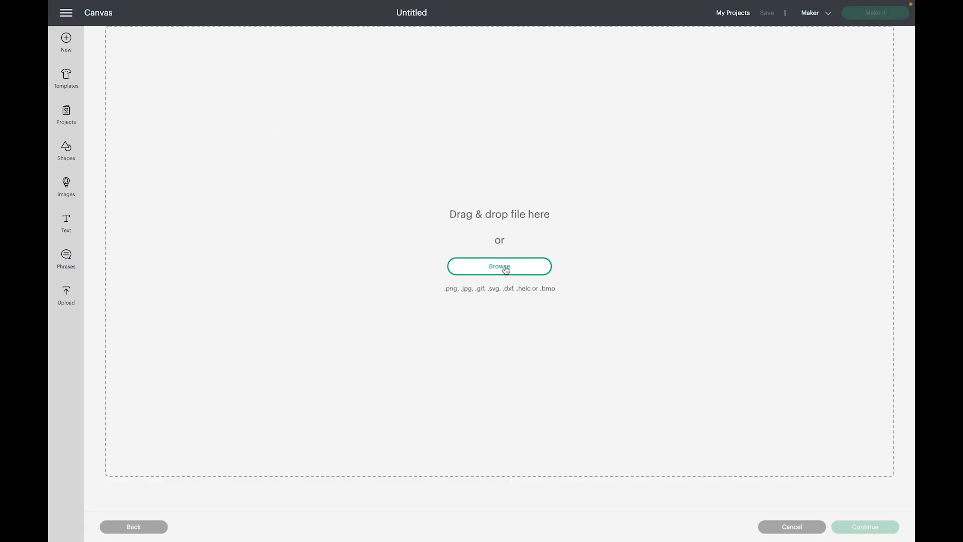
left_click(499, 266)
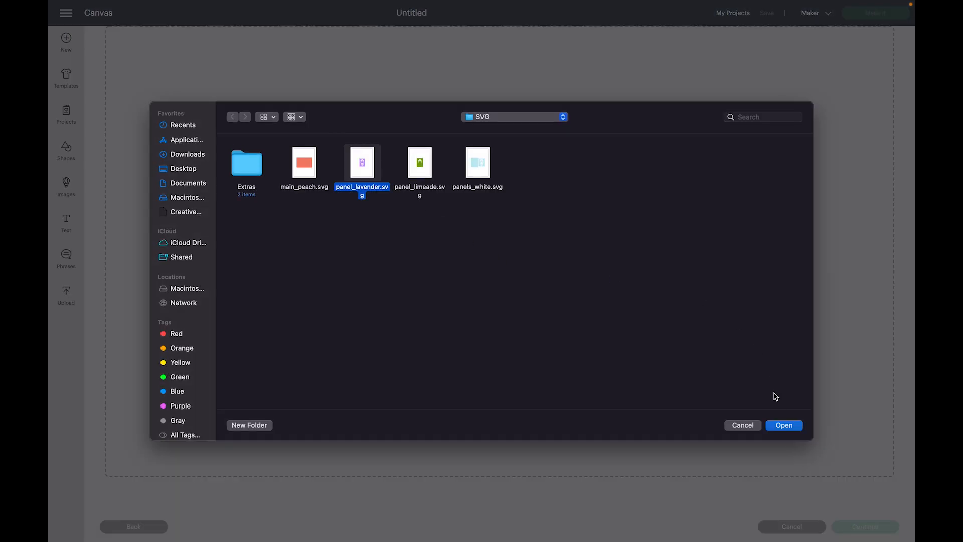
left_click(784, 424)
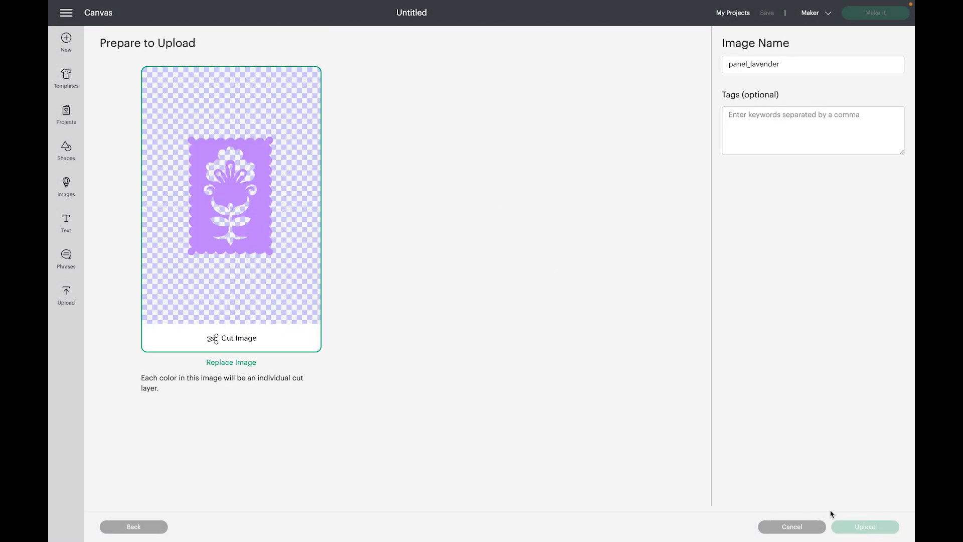
left_click(865, 527)
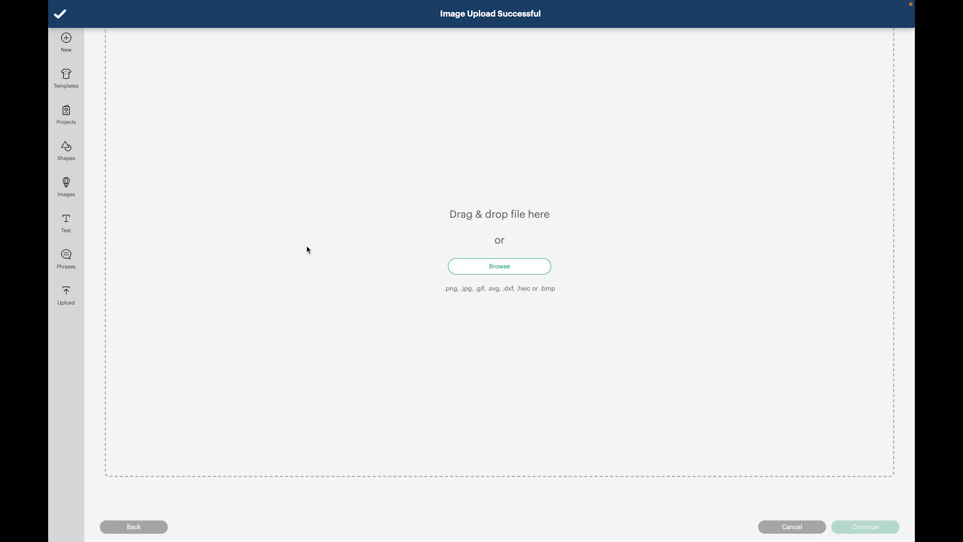
left_click(499, 266)
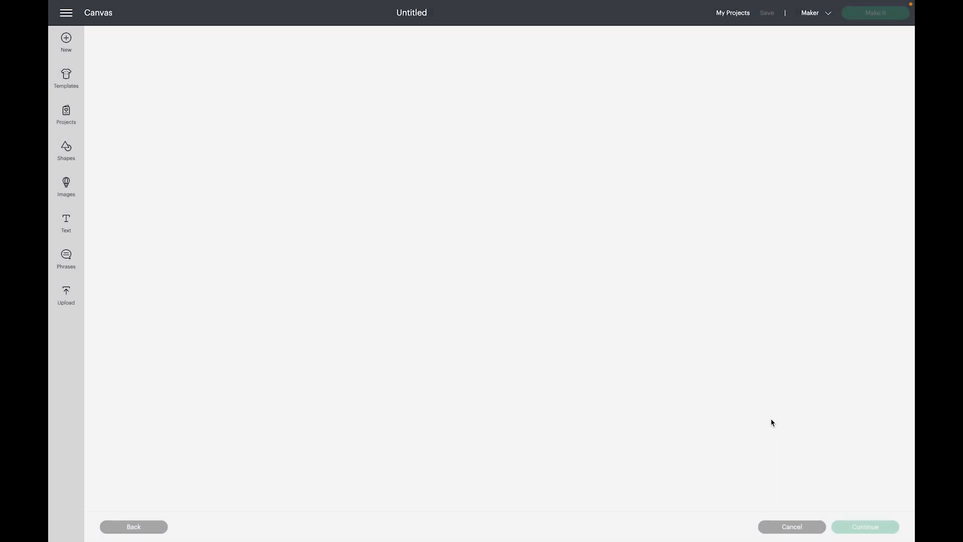
left_click(67, 295)
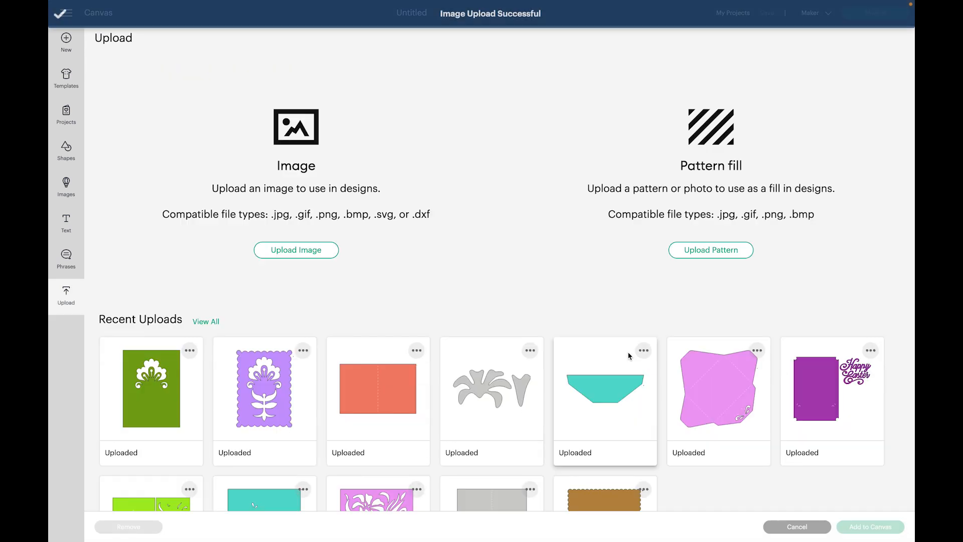
- Upload panels_white.svg so all four card layers are in recent uploads
left_click(296, 250)
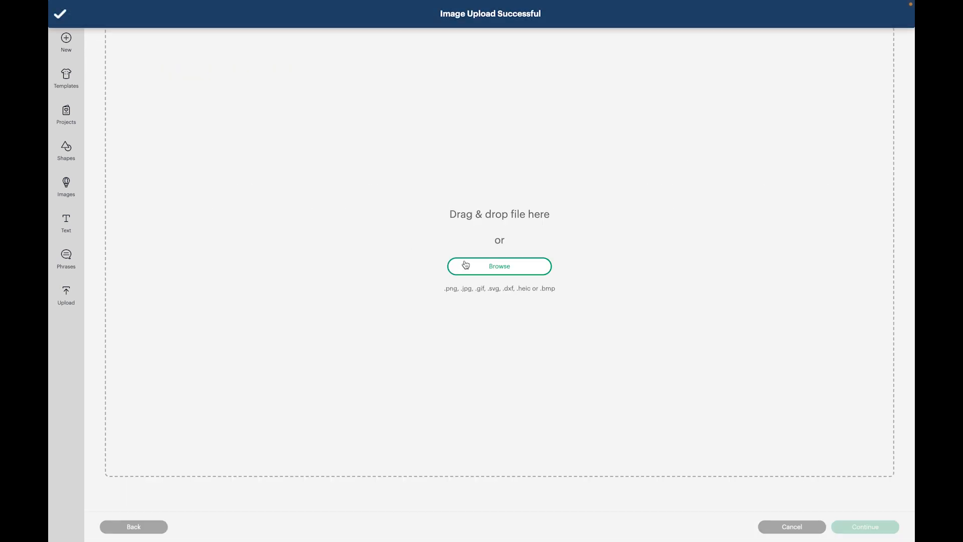
left_click(499, 266)
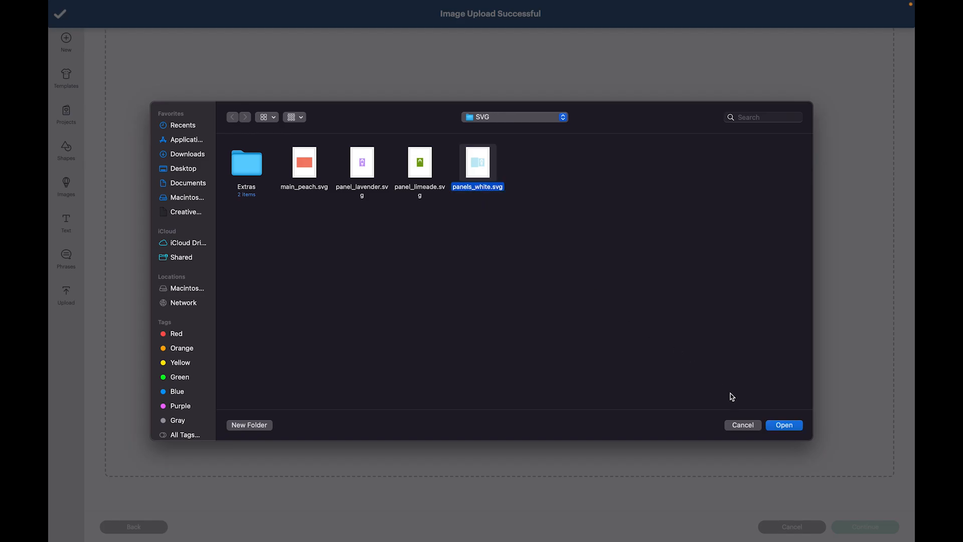
left_click(784, 425)
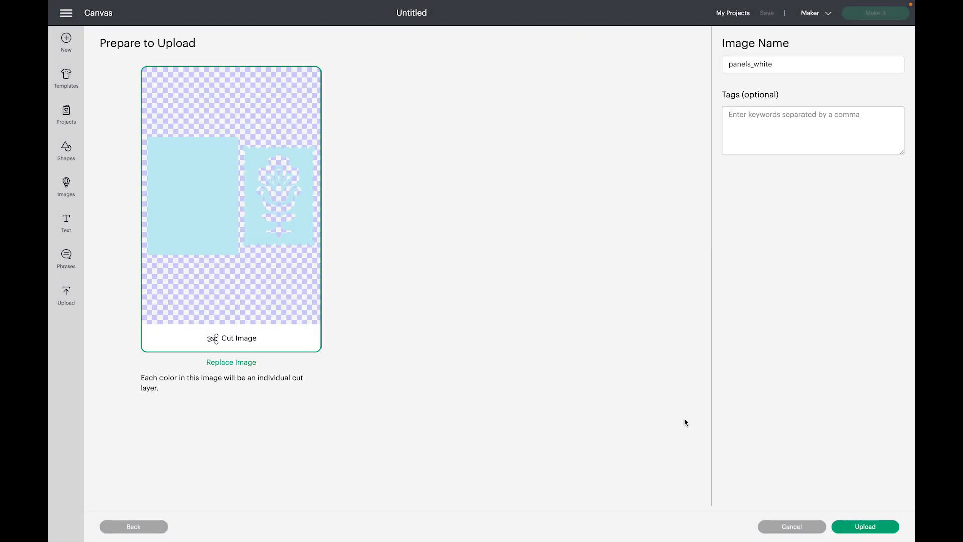
left_click(864, 526)
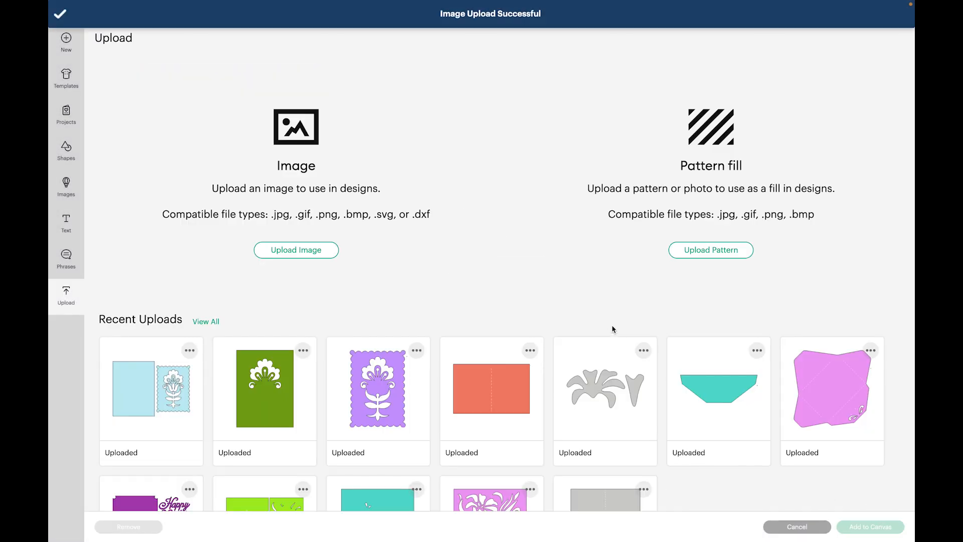
mouse_move(450, 317)
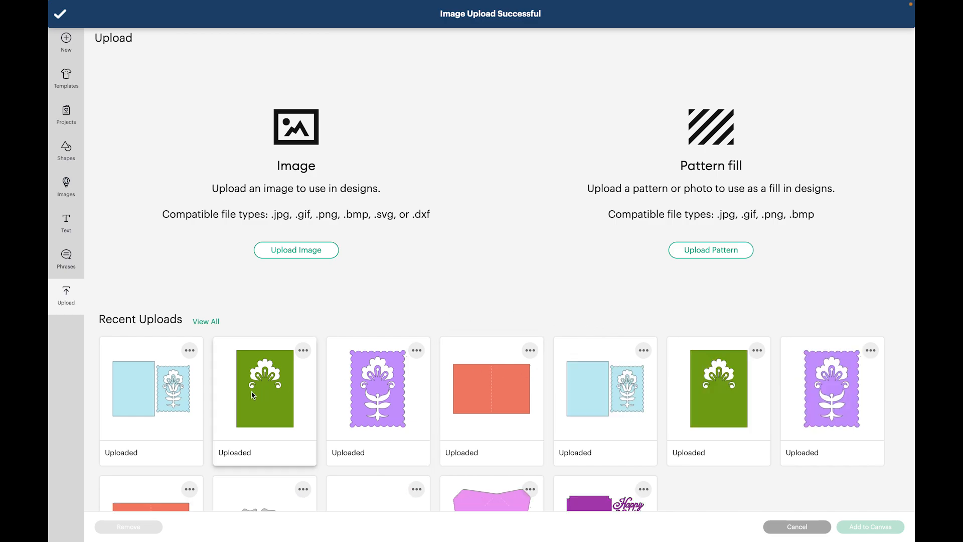
mouse_move(152, 387)
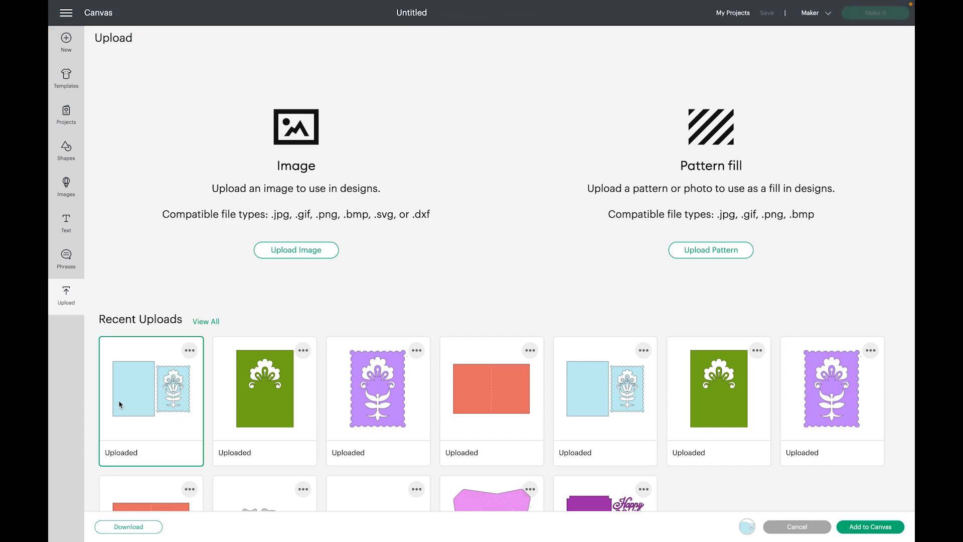
- Select the panels_white and panel_limeade uploads for insertion onto the canvas
left_click(264, 388)
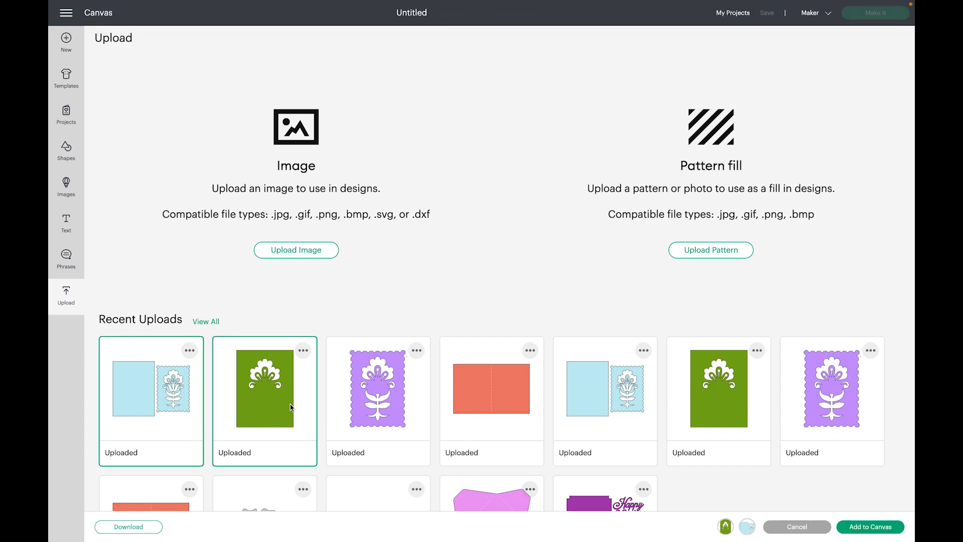
left_click(378, 388)
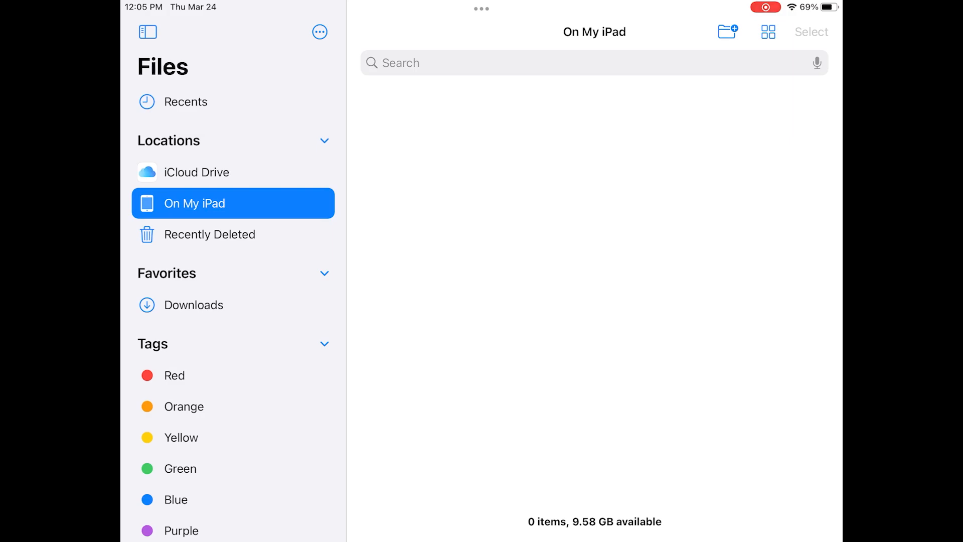
- Go to Downloads in iPad Files and extract the Layered Greeting Card zip archive
left_click(197, 172)
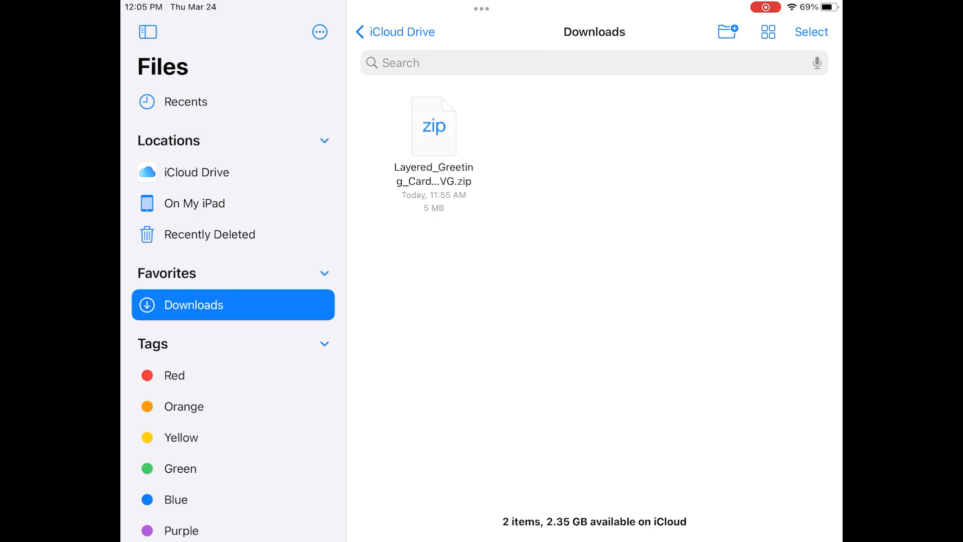
double_click(434, 126)
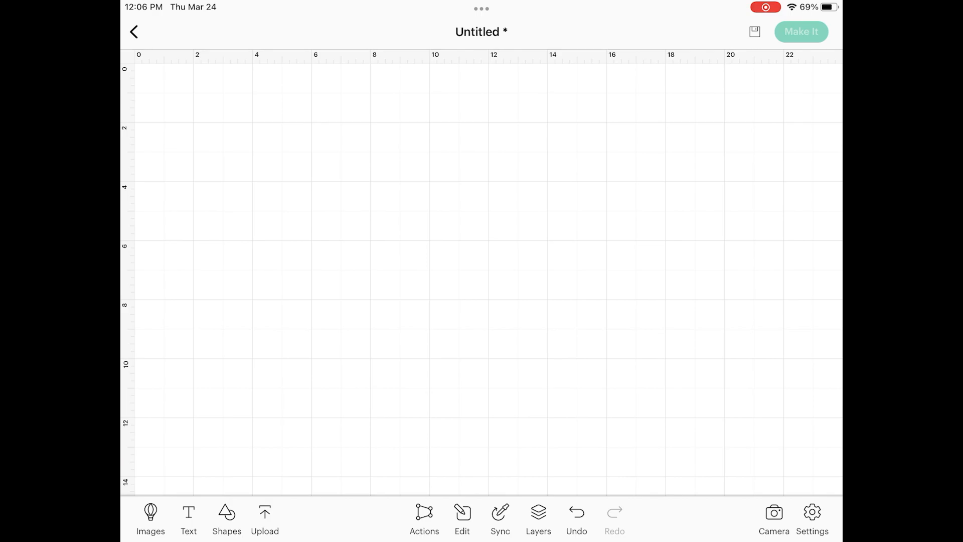
left_click(265, 519)
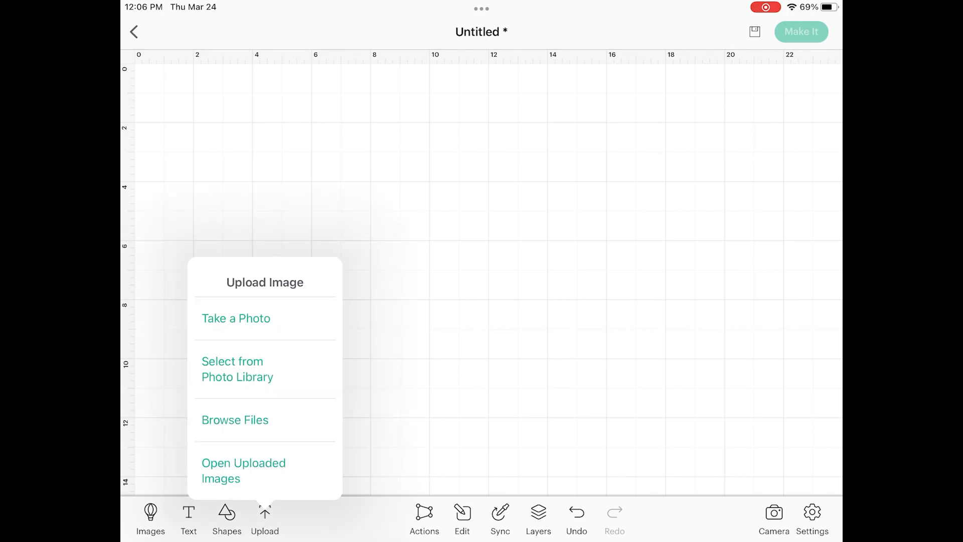
left_click(235, 420)
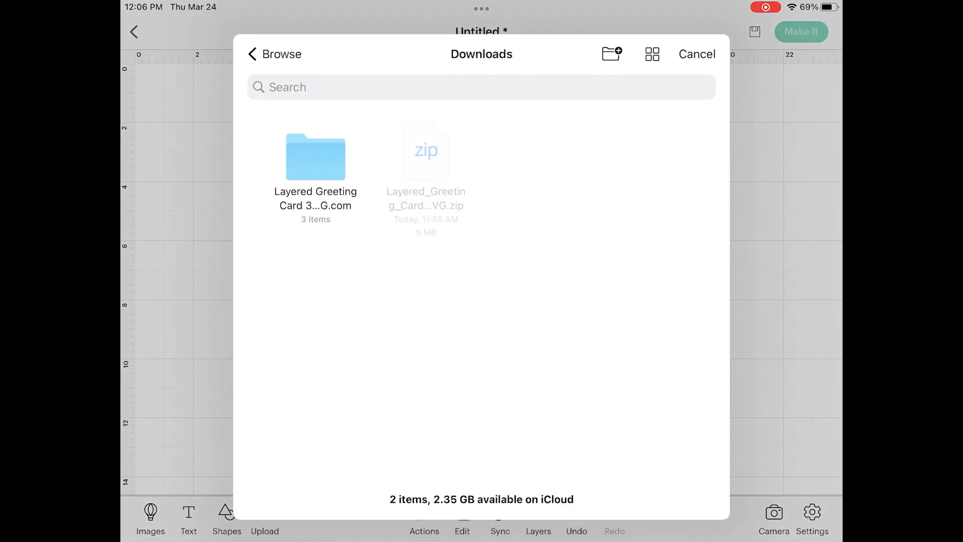
left_click(275, 54)
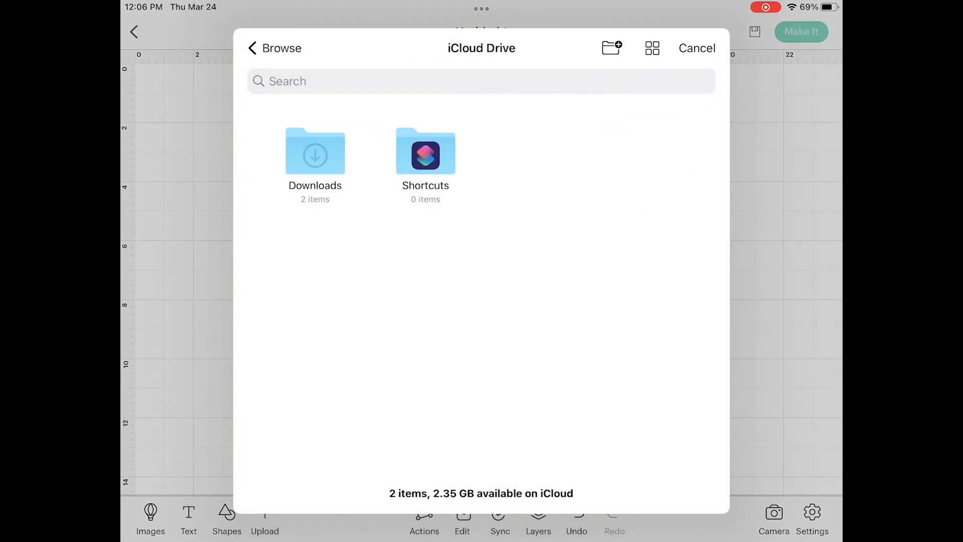
left_click(274, 48)
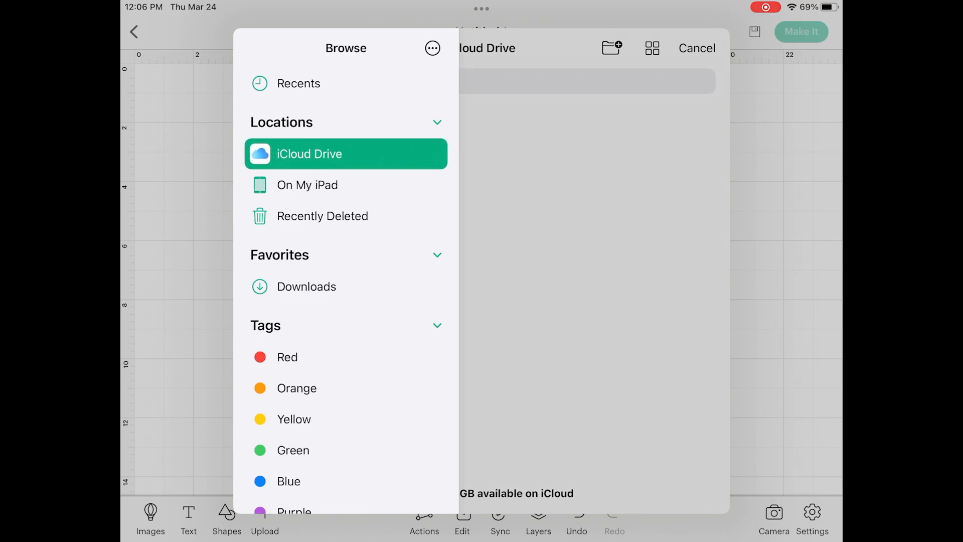
left_click(310, 153)
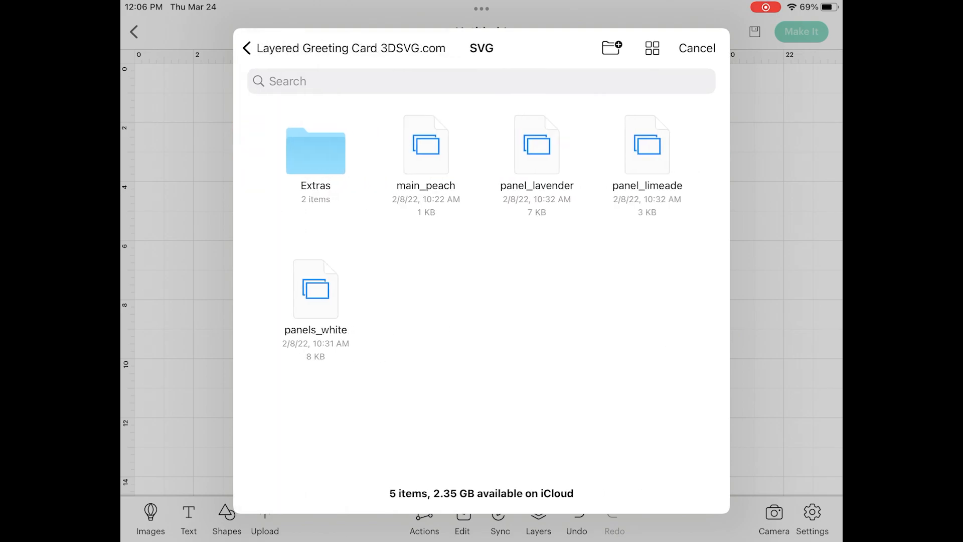
left_click(697, 48)
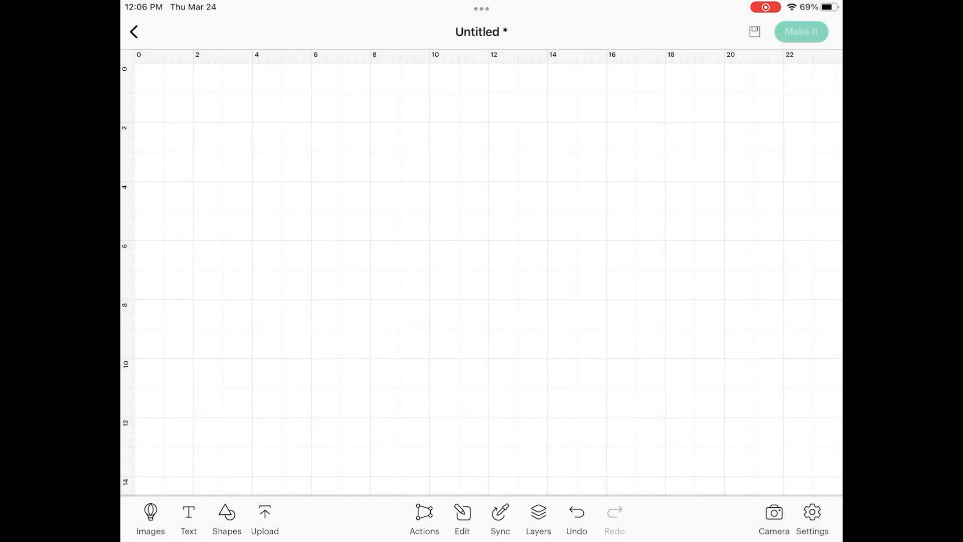
- Upload panel_lavender from Browse Files as a cut image named 'Lav' and dismiss the images list
left_click(264, 519)
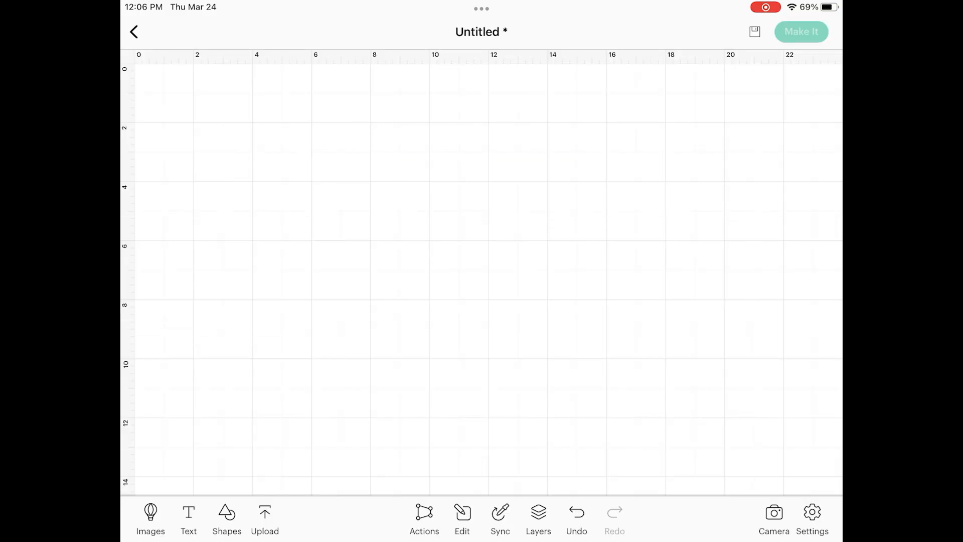
left_click(150, 519)
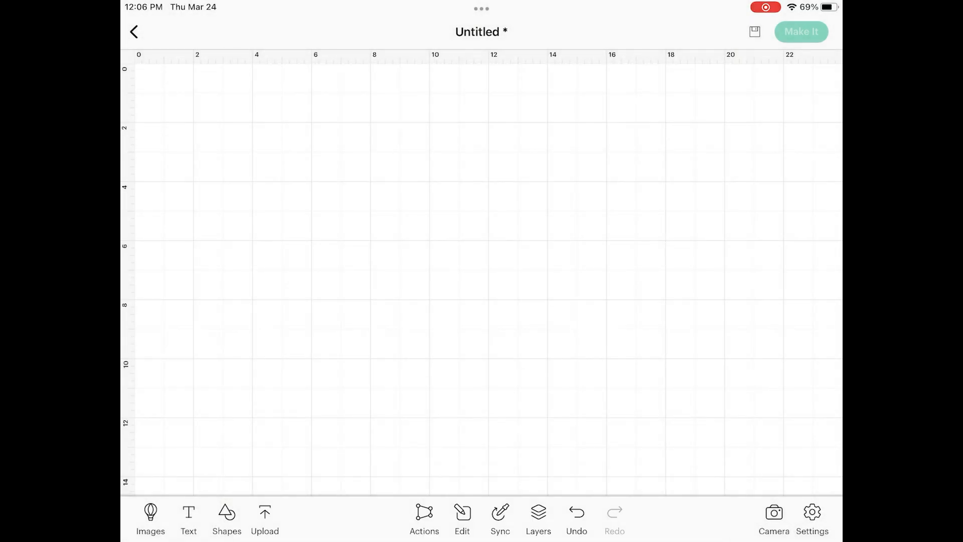
left_click(265, 519)
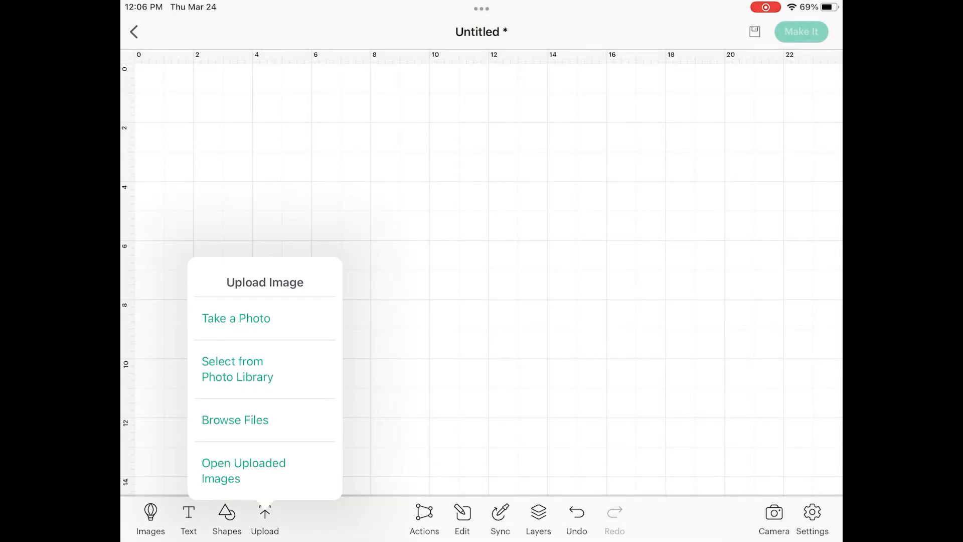
left_click(235, 420)
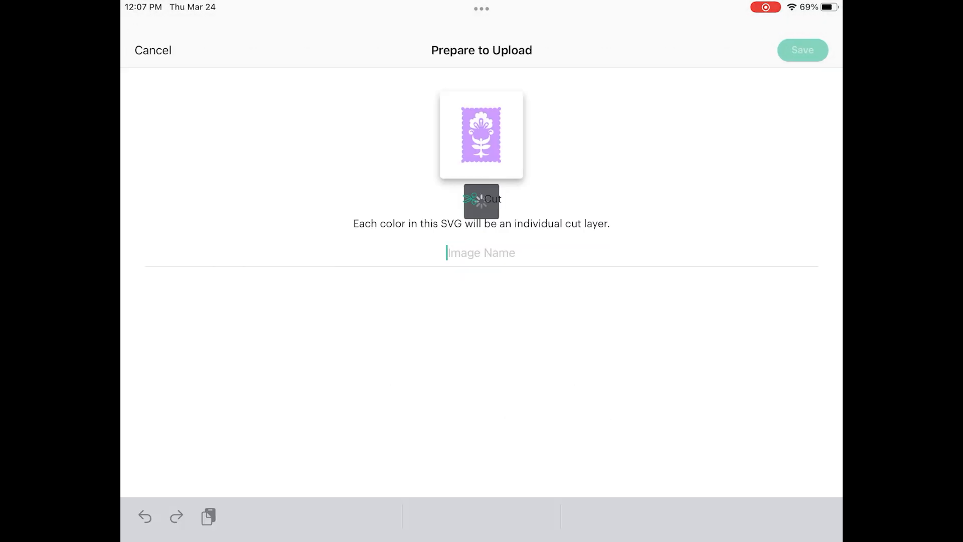
type("Lav")
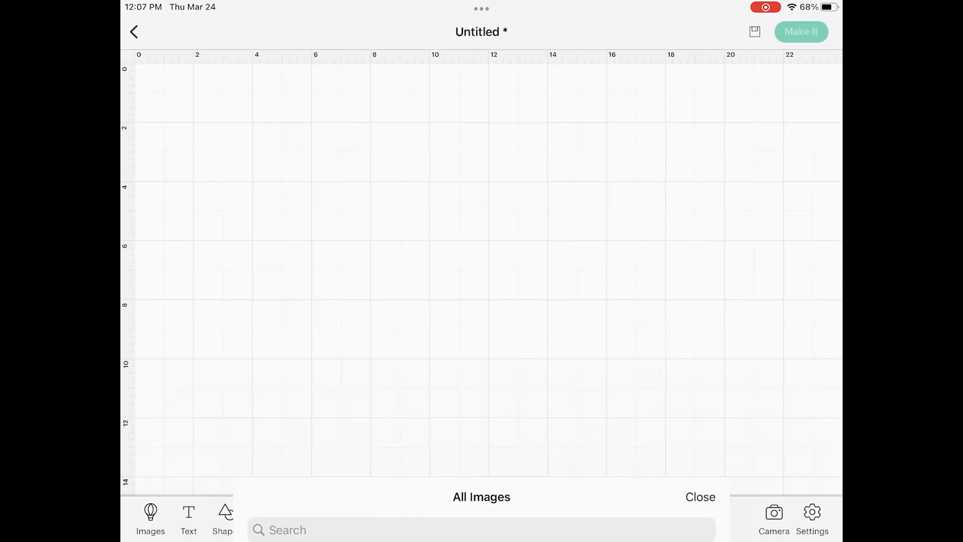
left_click(700, 497)
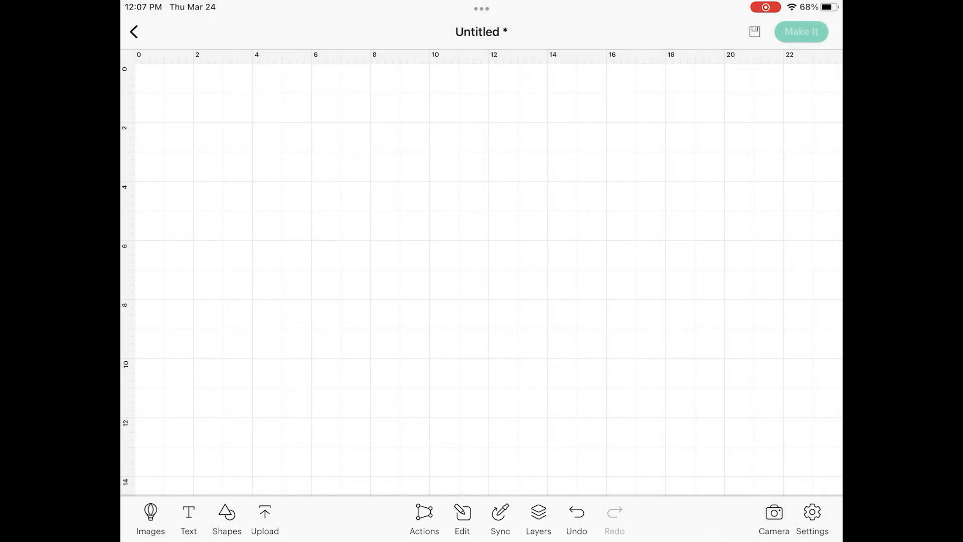
left_click(265, 519)
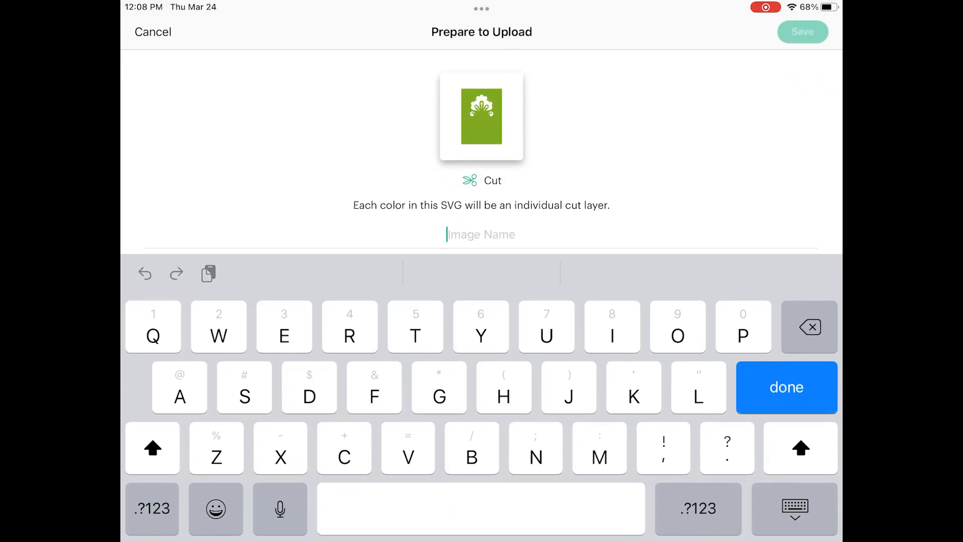
- Name the limeade panel upload 'Pimeaid' and save it as a cut image
type("P")
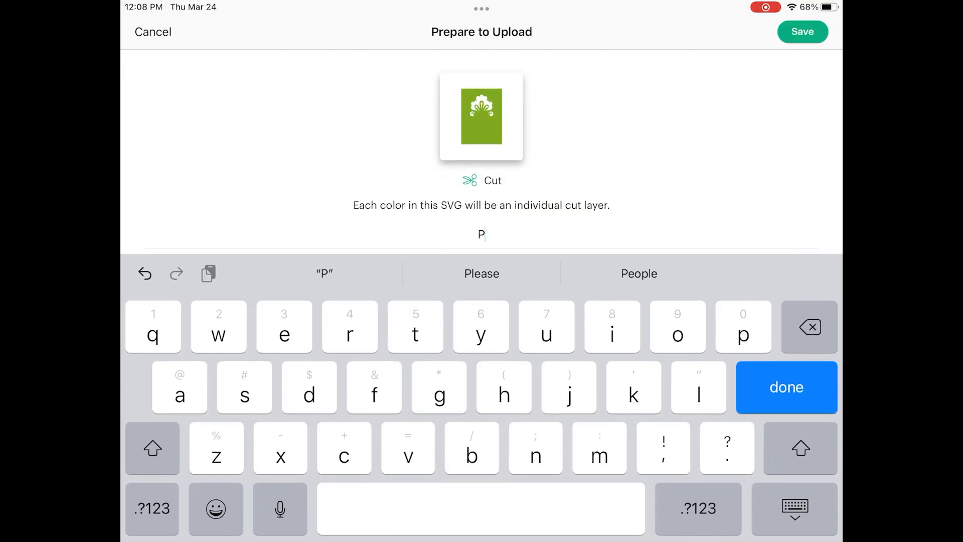
type("imeaid")
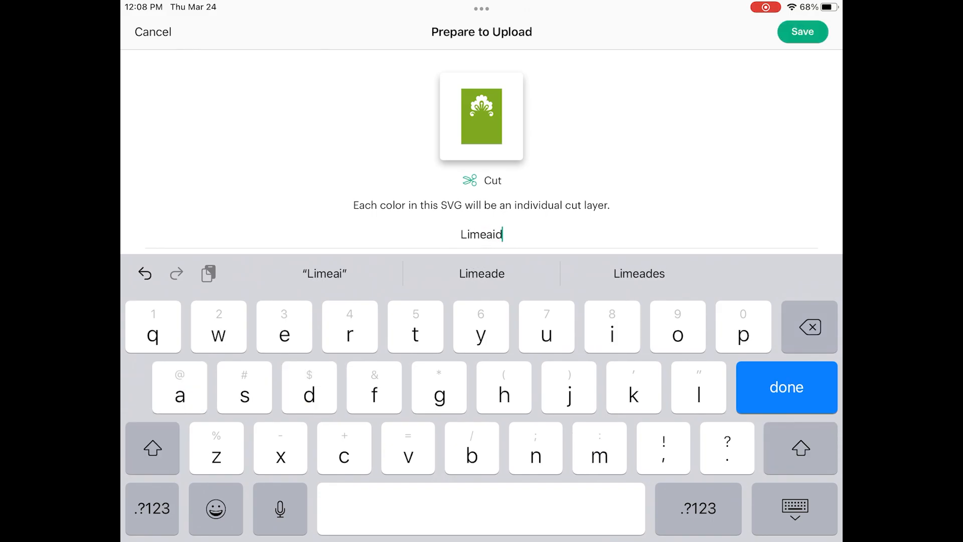
left_click(803, 31)
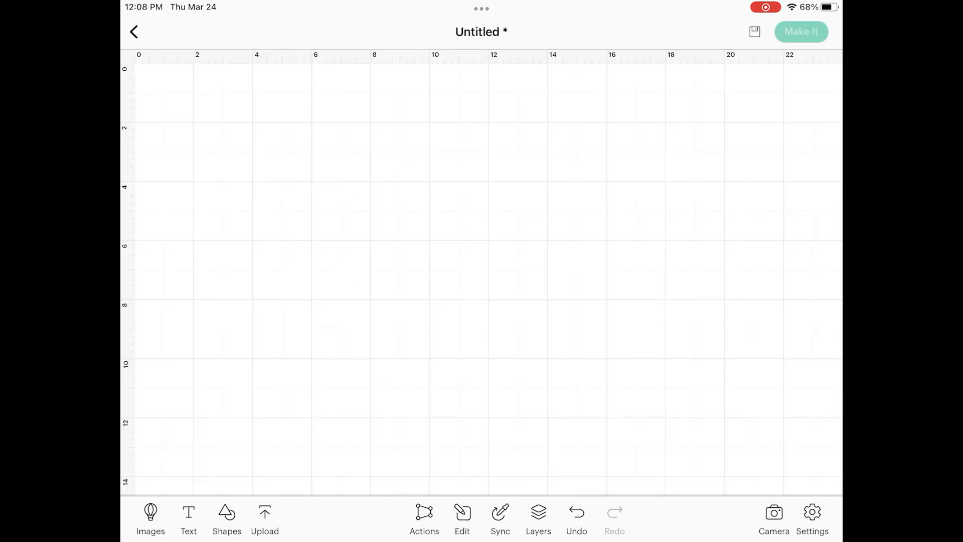
- Upload panels_white from the SVG folder and name it 'White'
left_click(265, 518)
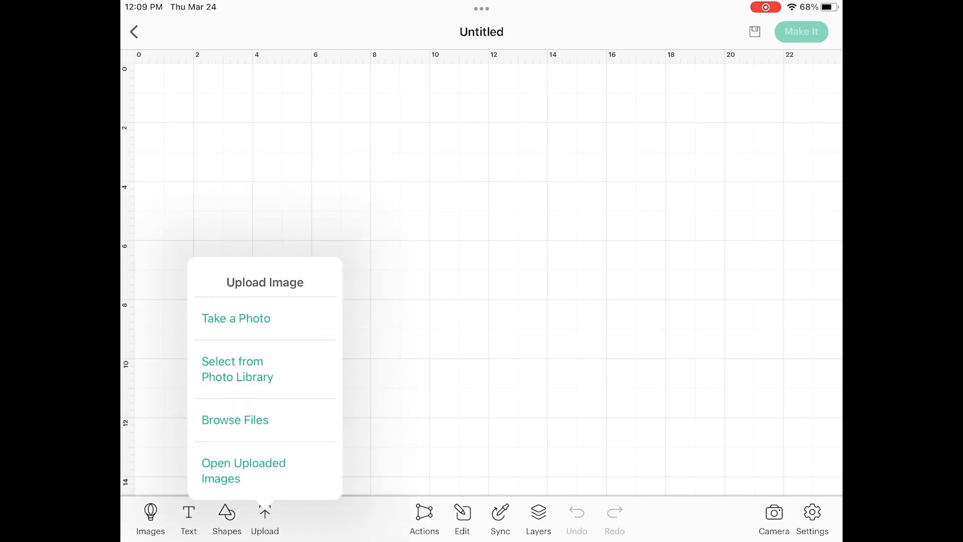
left_click(235, 419)
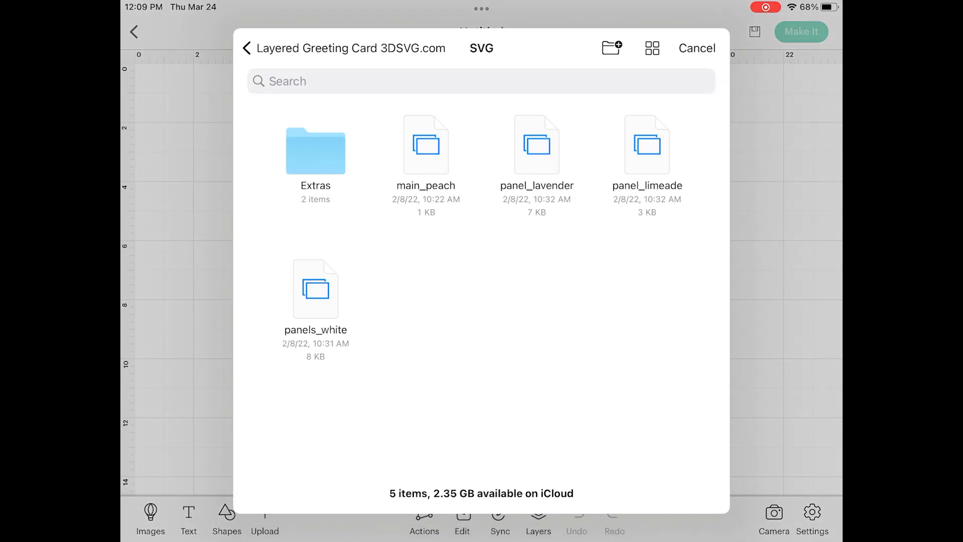
left_click(697, 48)
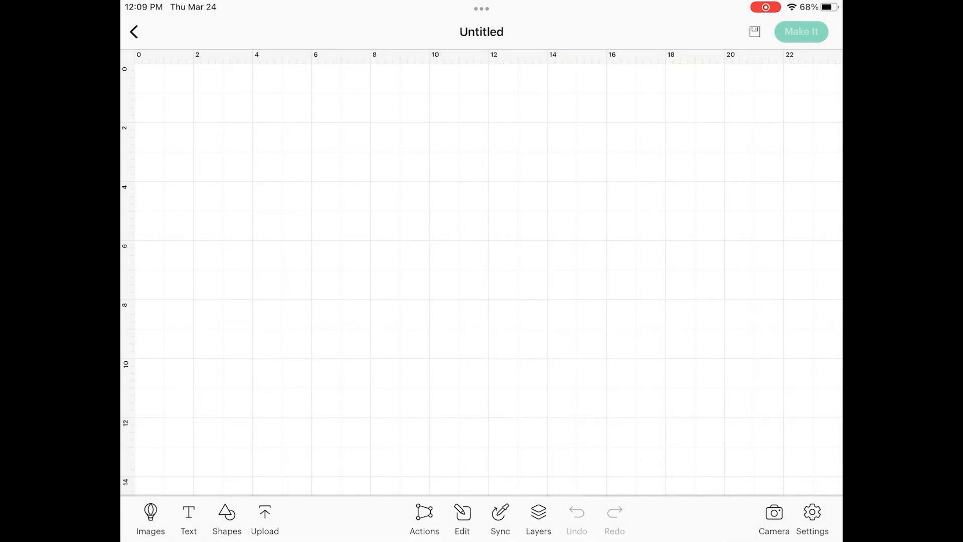
left_click(265, 519)
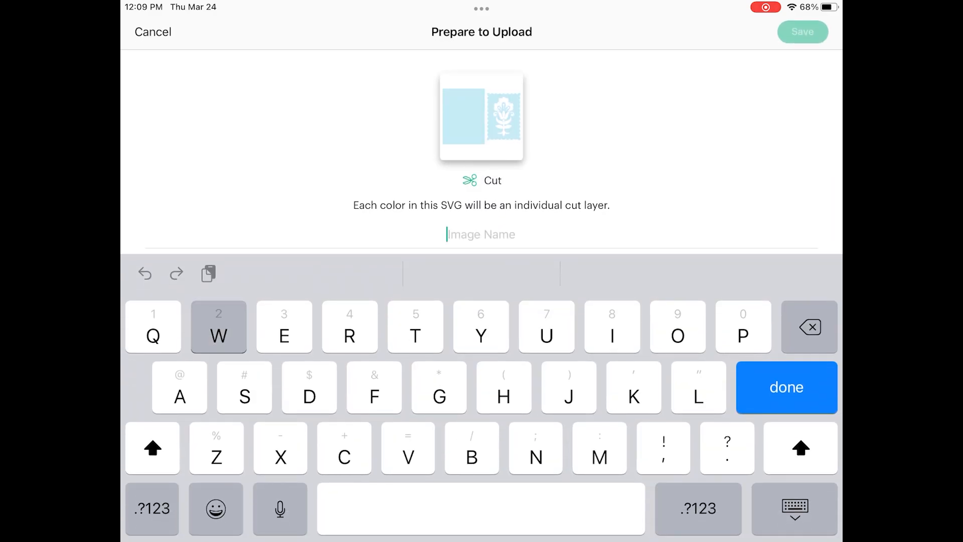
type("White")
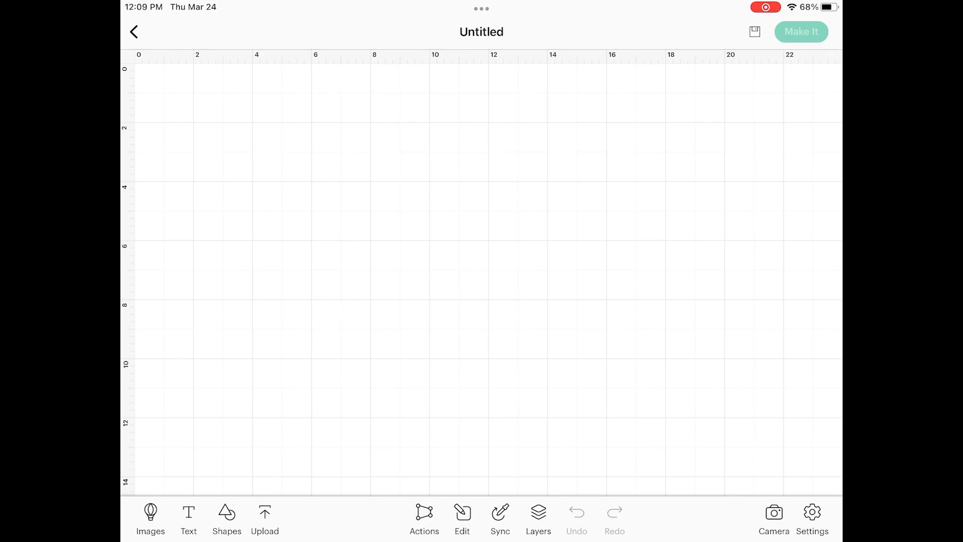
- Insert the peach base, lavender, limeade and white card layers from Uploaded onto the canvas
left_click(149, 519)
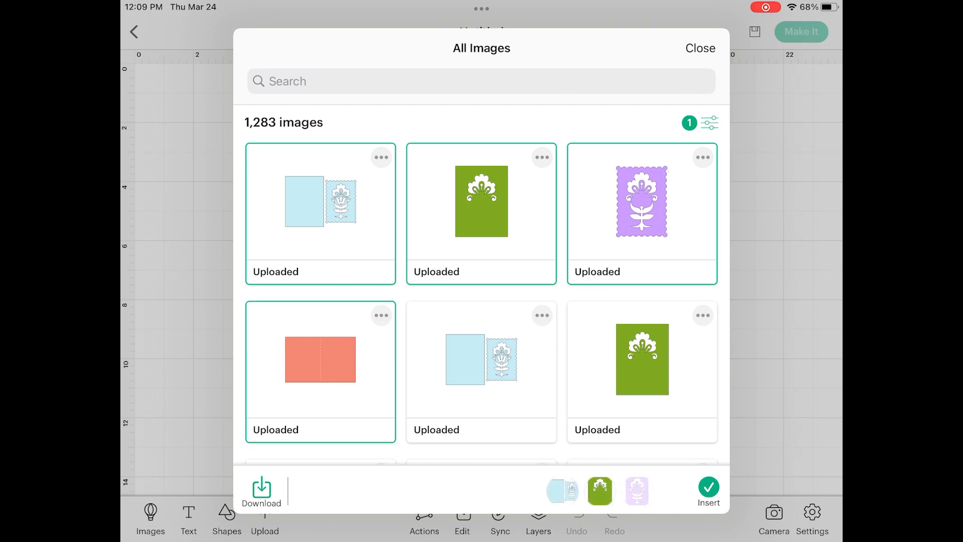
left_click(320, 359)
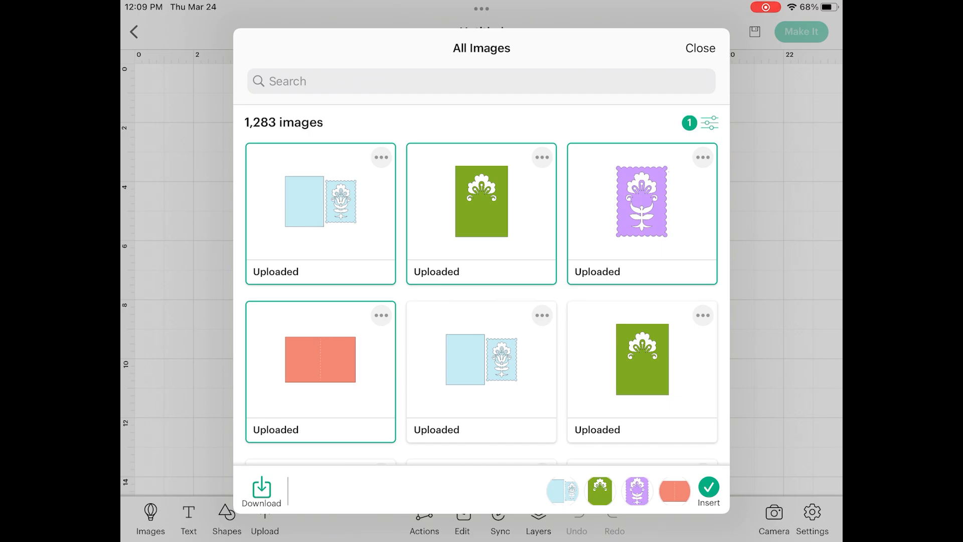
left_click(709, 492)
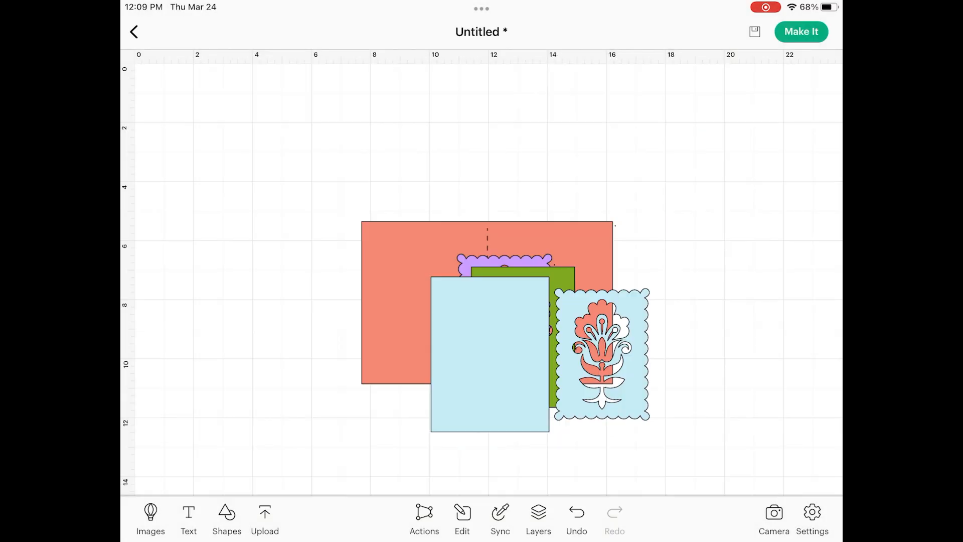